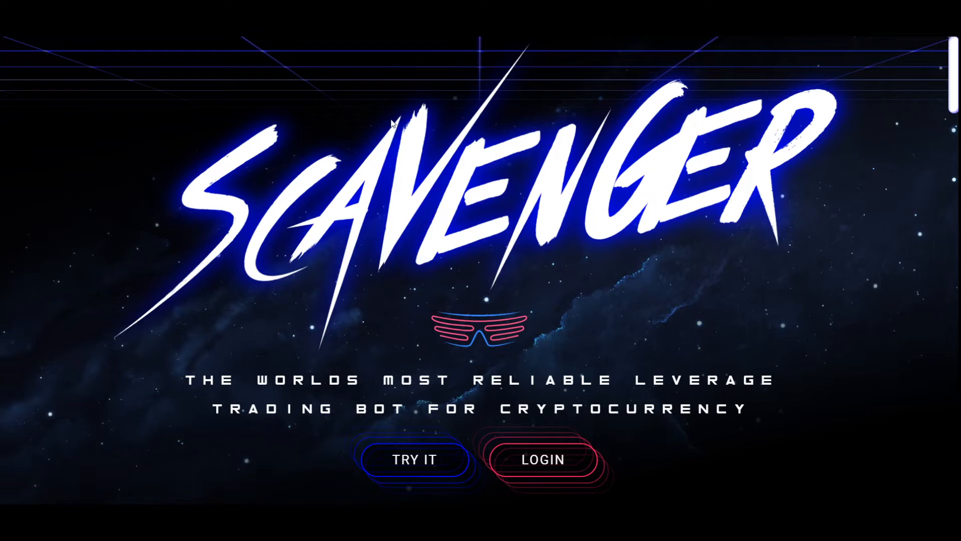
pyautogui.moveTo(438, 147)
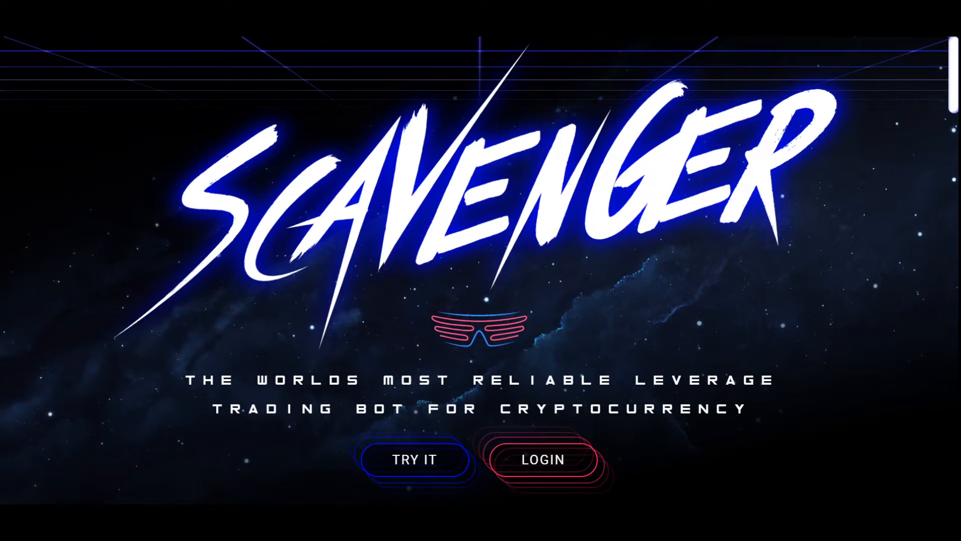
pyautogui.moveTo(125, 58)
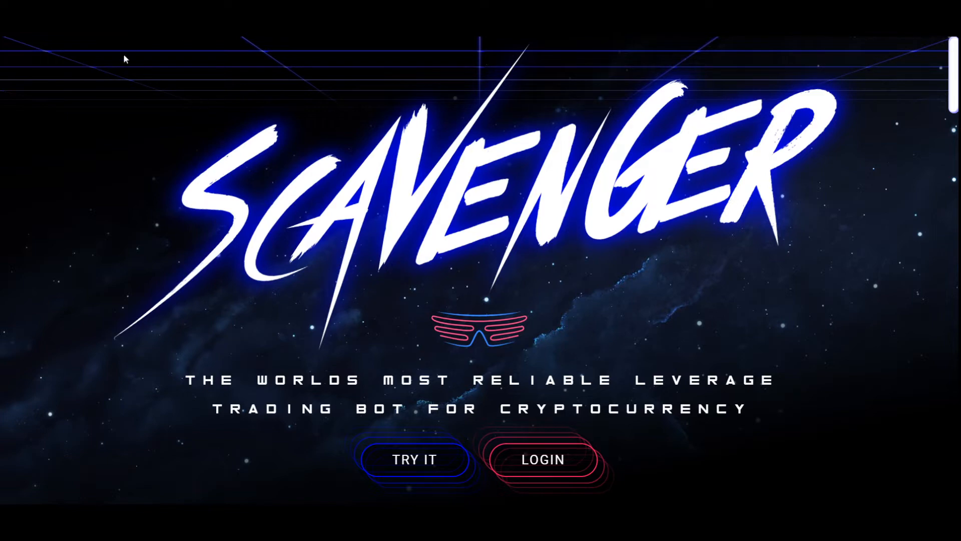
pyautogui.moveTo(280, 133)
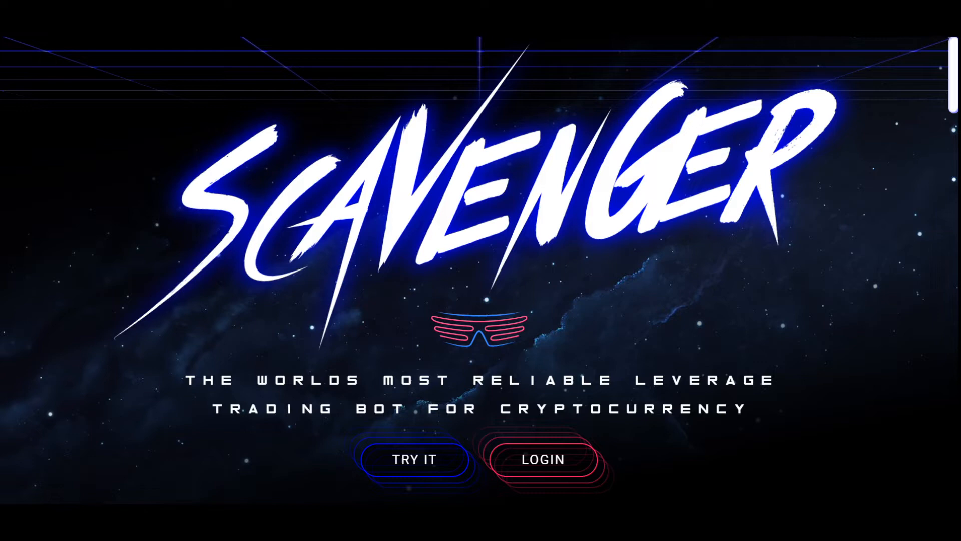
pyautogui.moveTo(415, 491)
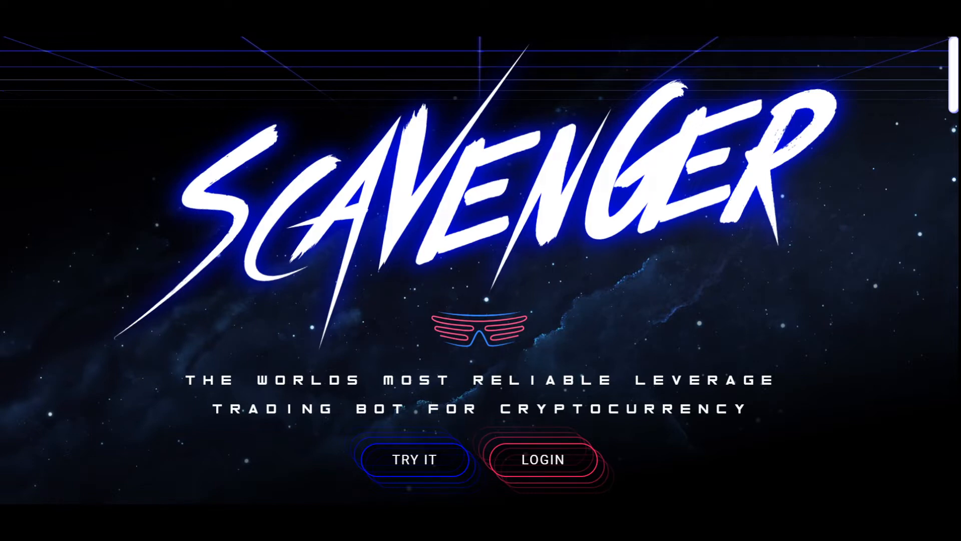
# Log in, visit Terms of Service and the account/credits/invoices page, then return to the balance and profit dashboard.
pyautogui.click(414, 460)
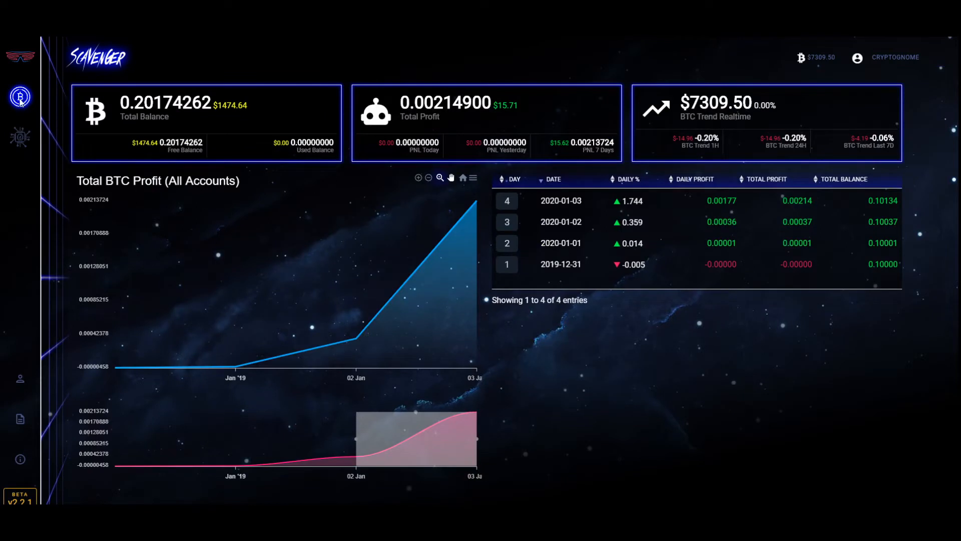
pyautogui.moveTo(647, 59)
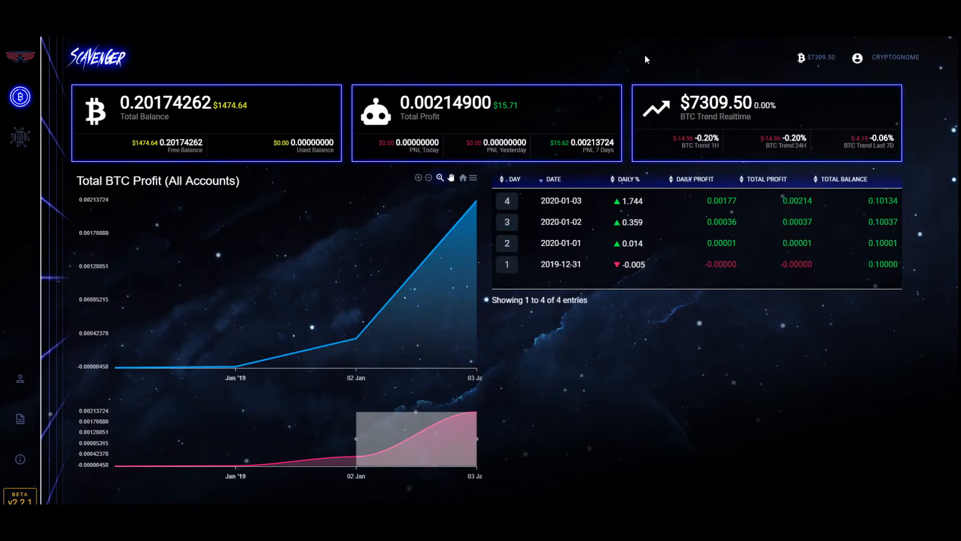
pyautogui.moveTo(843, 169)
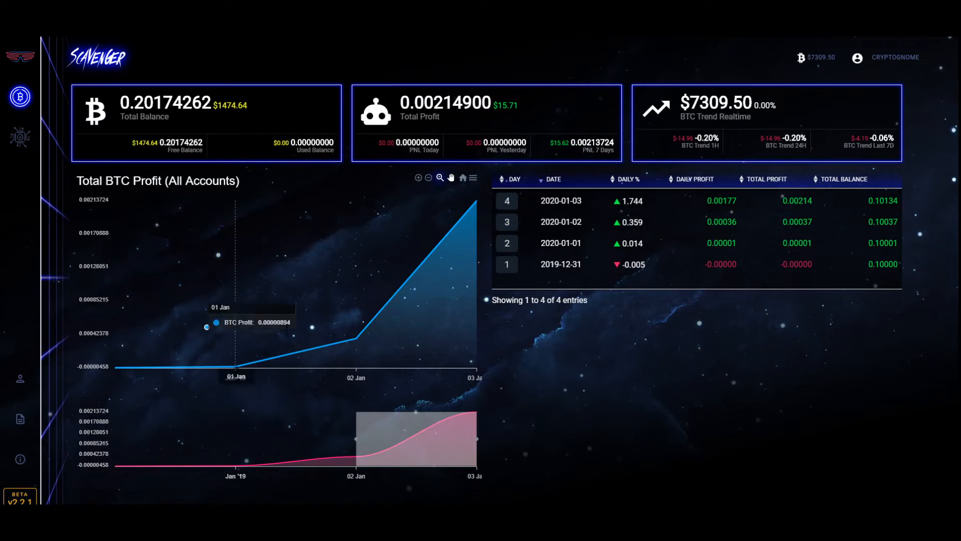
pyautogui.moveTo(670, 64)
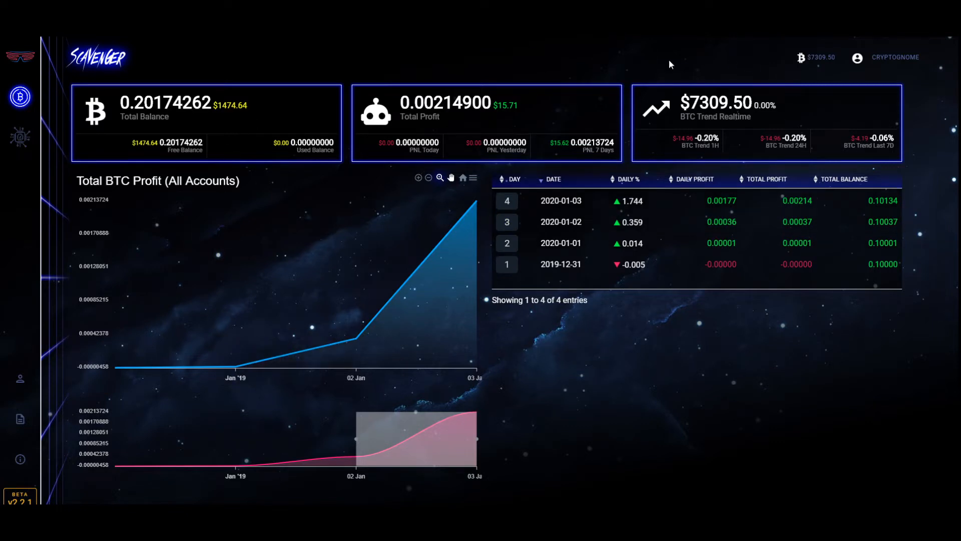
pyautogui.moveTo(744, 73)
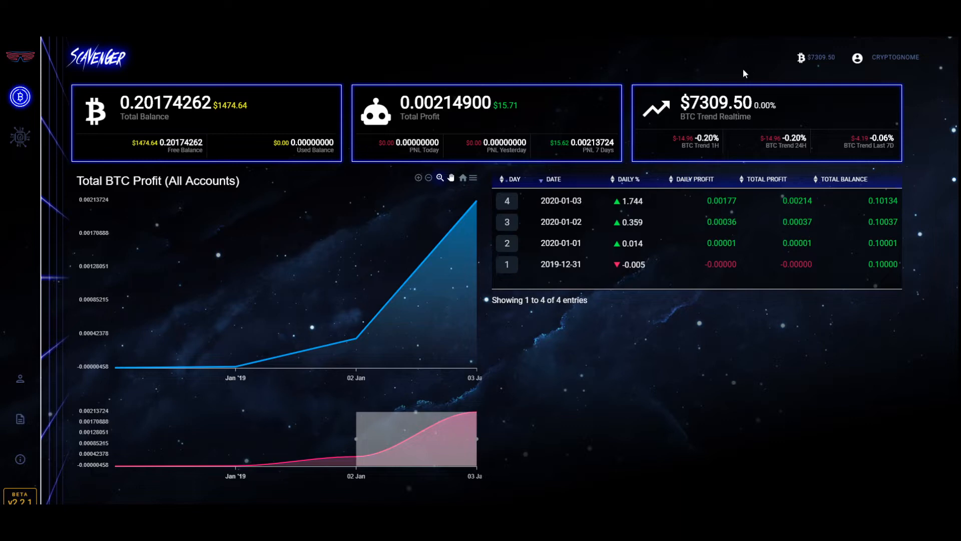
pyautogui.moveTo(20, 379)
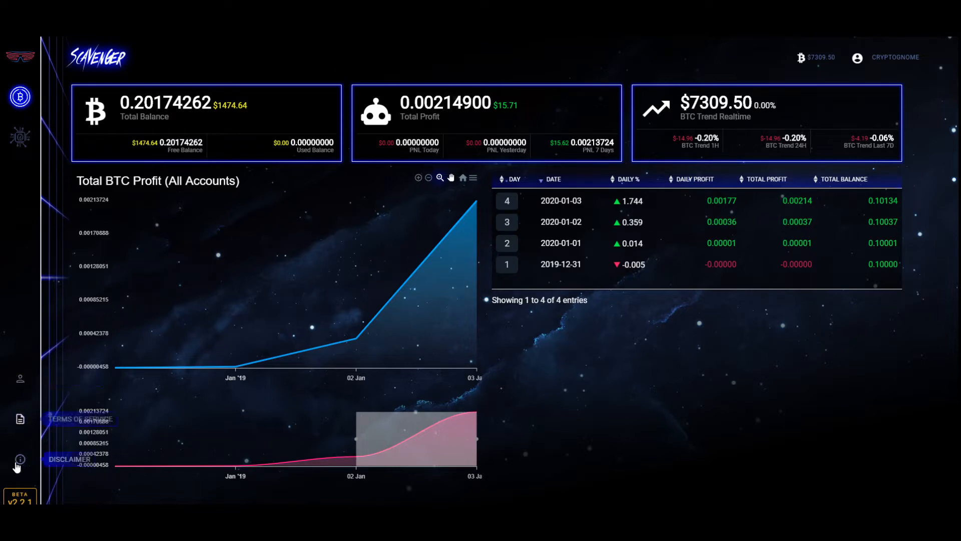
pyautogui.moveTo(21, 418)
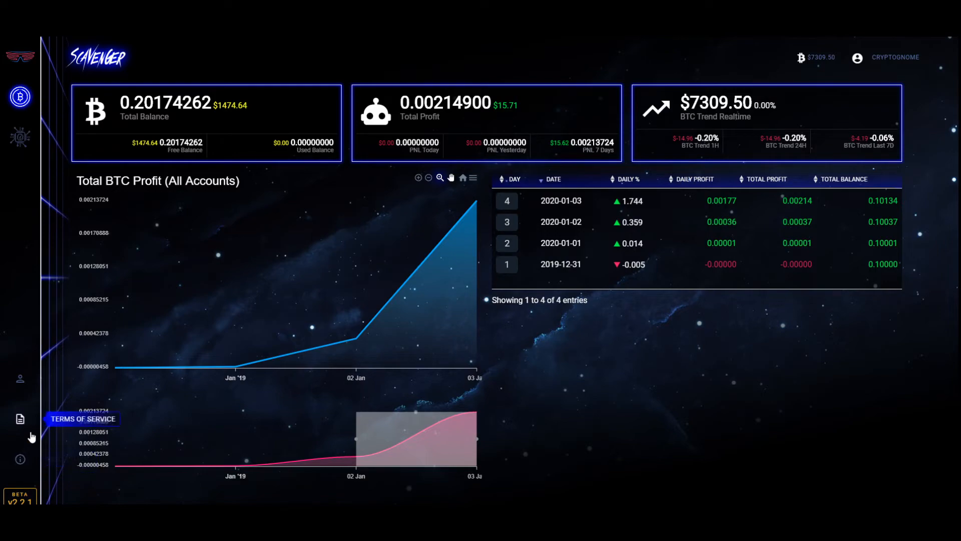
pyautogui.click(20, 419)
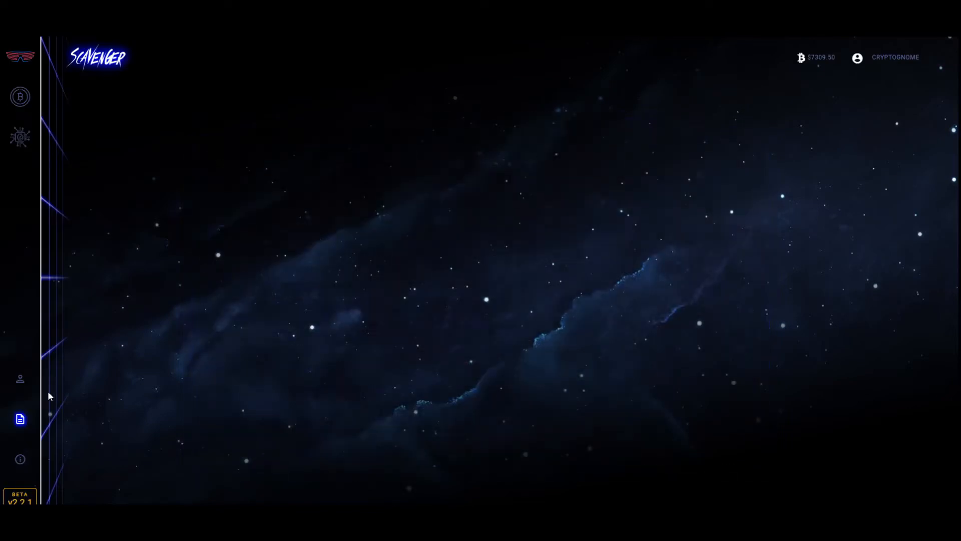
pyautogui.click(20, 379)
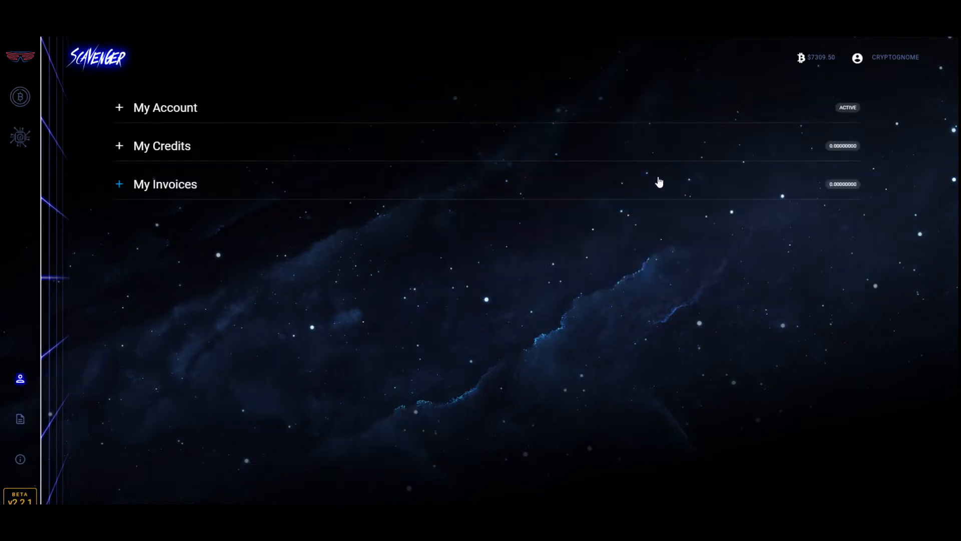
pyautogui.click(20, 96)
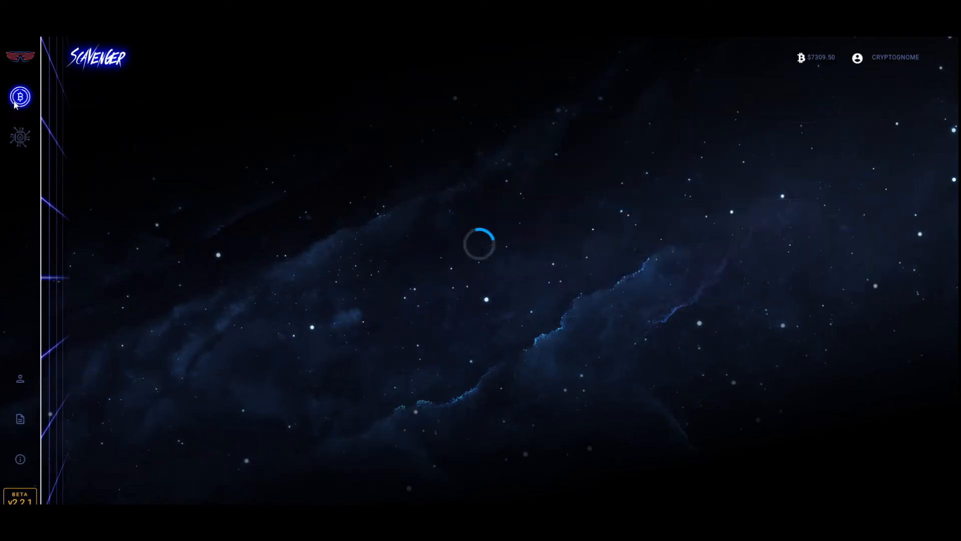
pyautogui.click(20, 97)
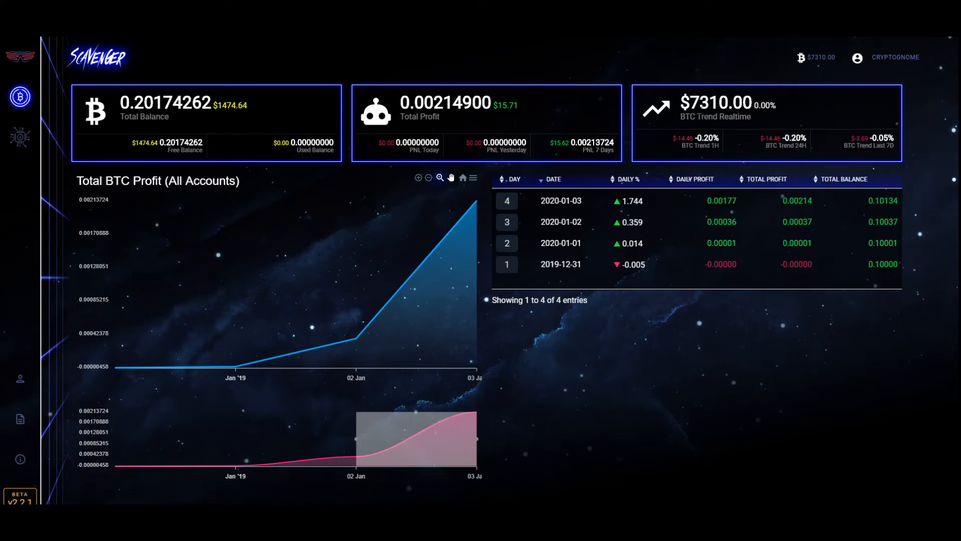
pyautogui.moveTo(681, 83)
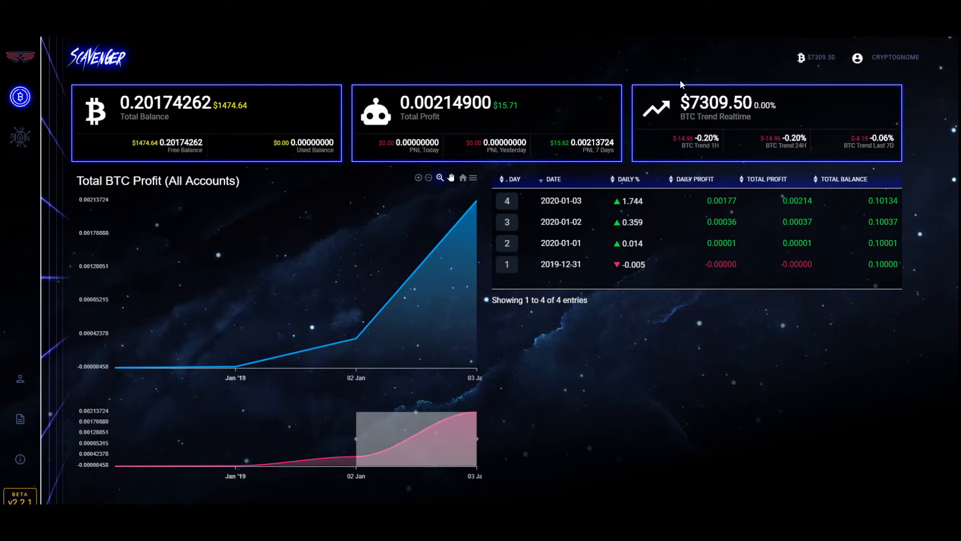
pyautogui.click(896, 57)
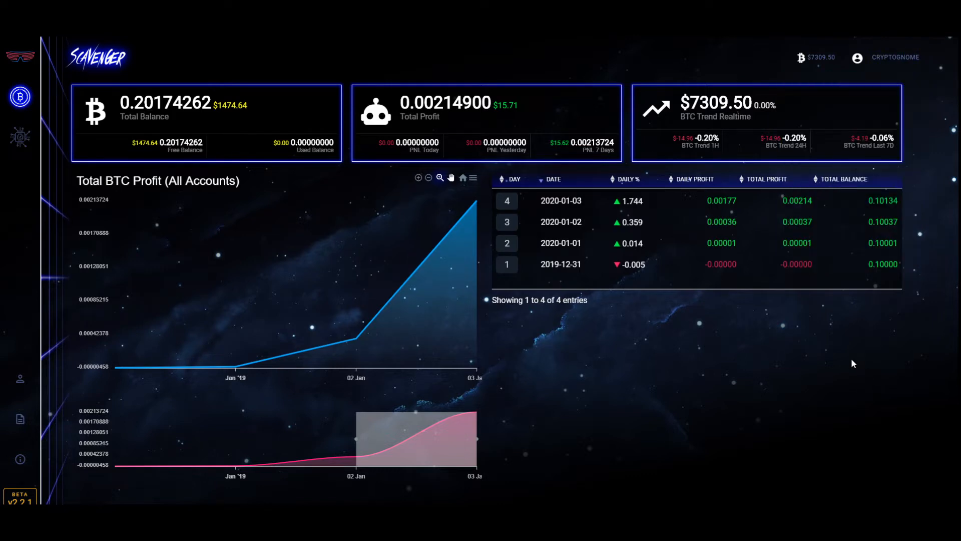
pyautogui.click(896, 57)
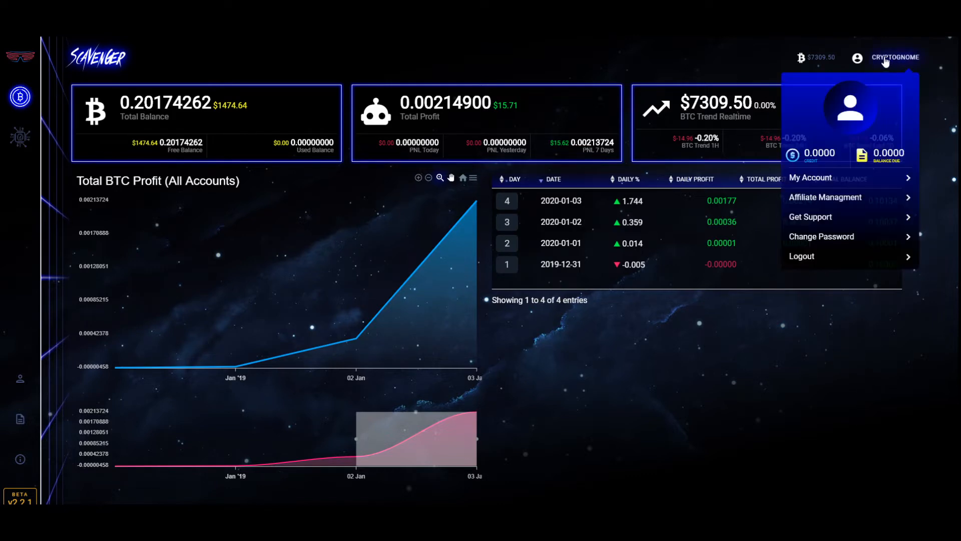
pyautogui.click(885, 57)
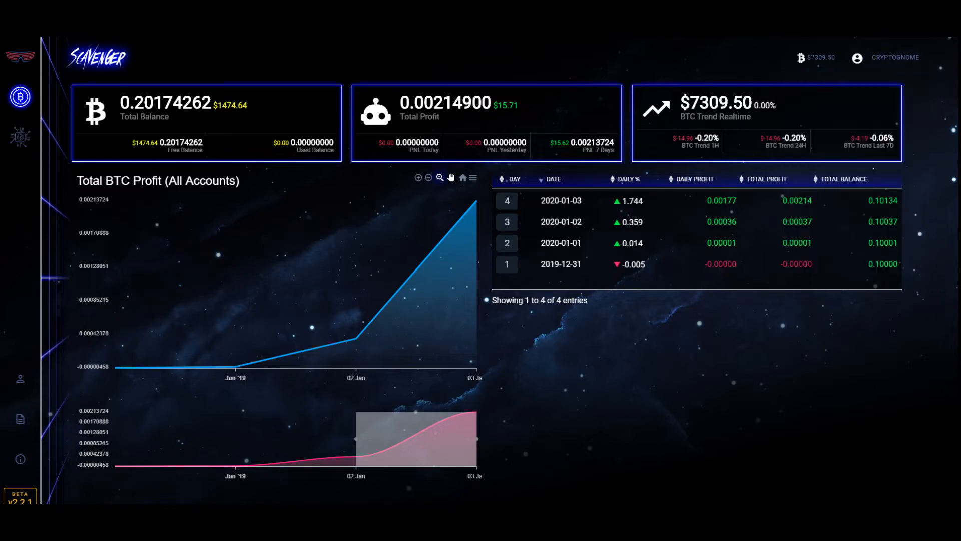
pyautogui.moveTo(881, 127)
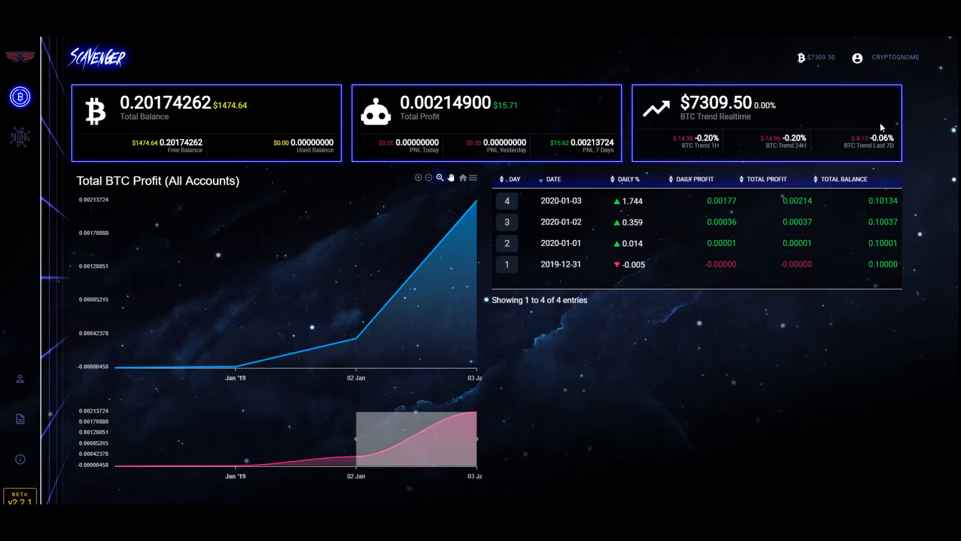
pyautogui.click(894, 57)
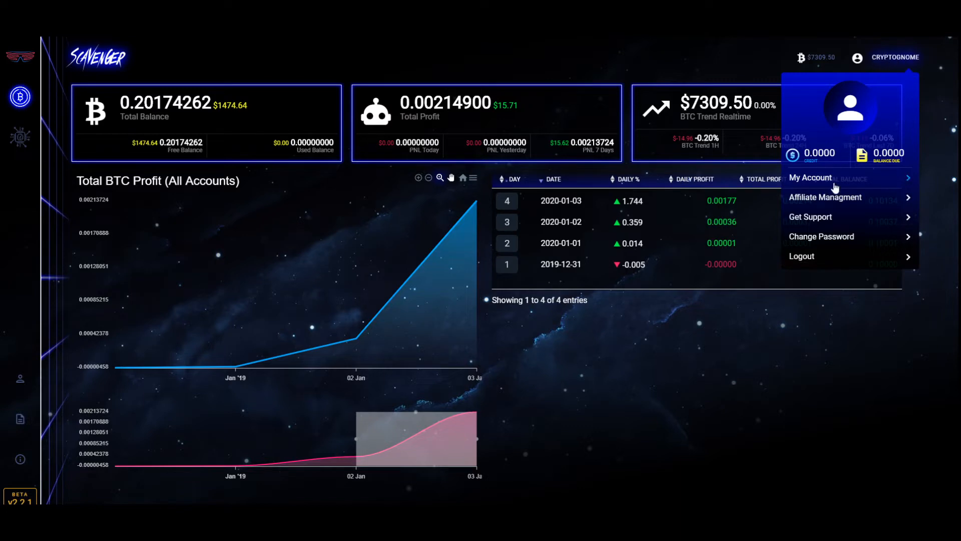
pyautogui.moveTo(823, 222)
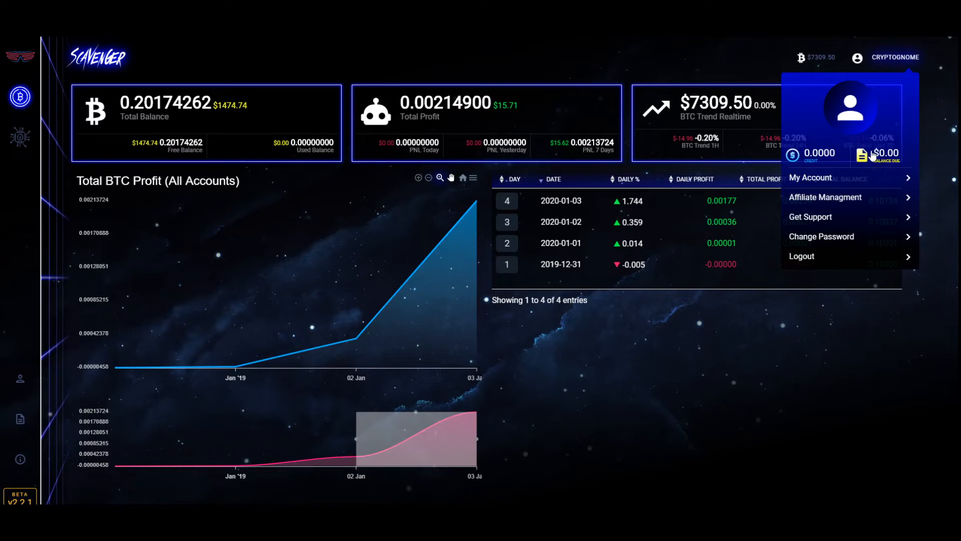
pyautogui.click(279, 157)
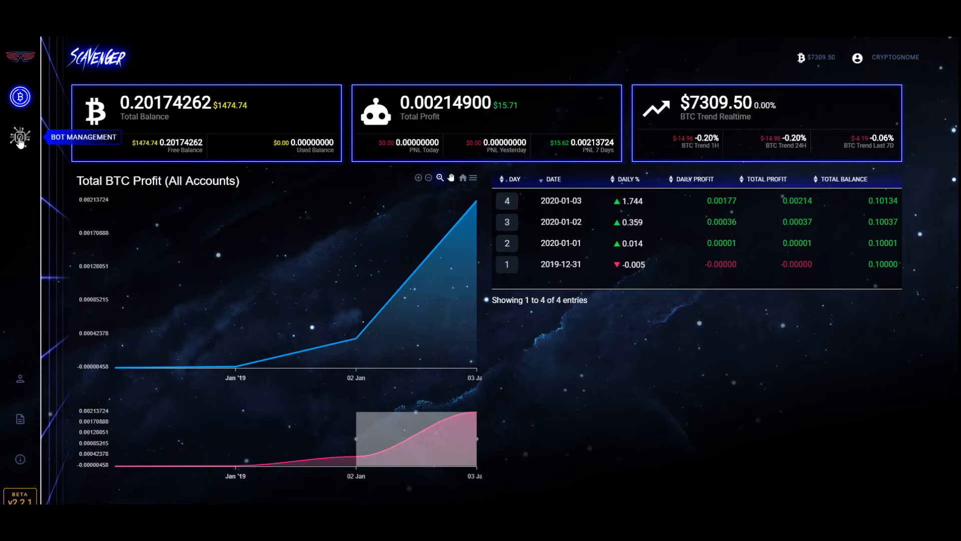
# Go to the bot management page listing the active BitMEX bots ScavLong and ScavShort.
pyautogui.click(20, 136)
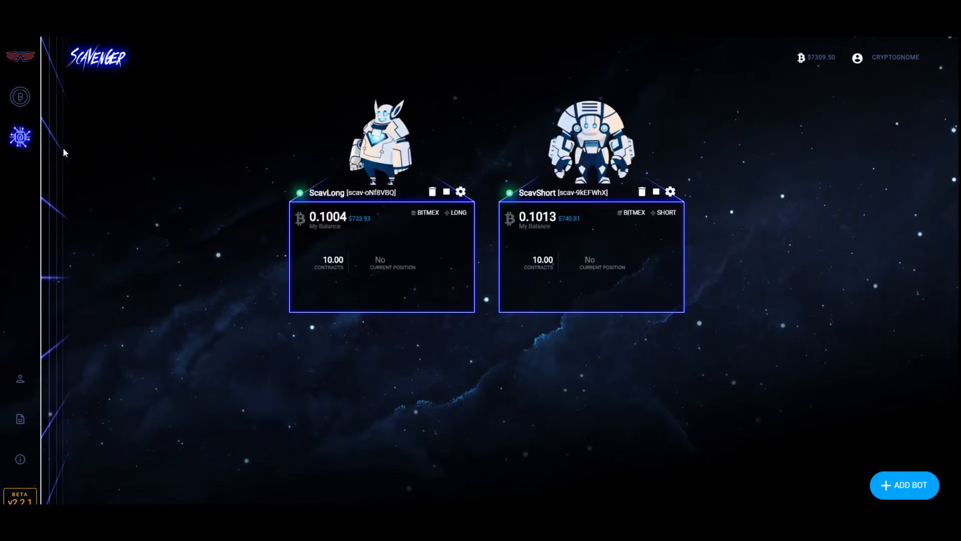
pyautogui.moveTo(301, 179)
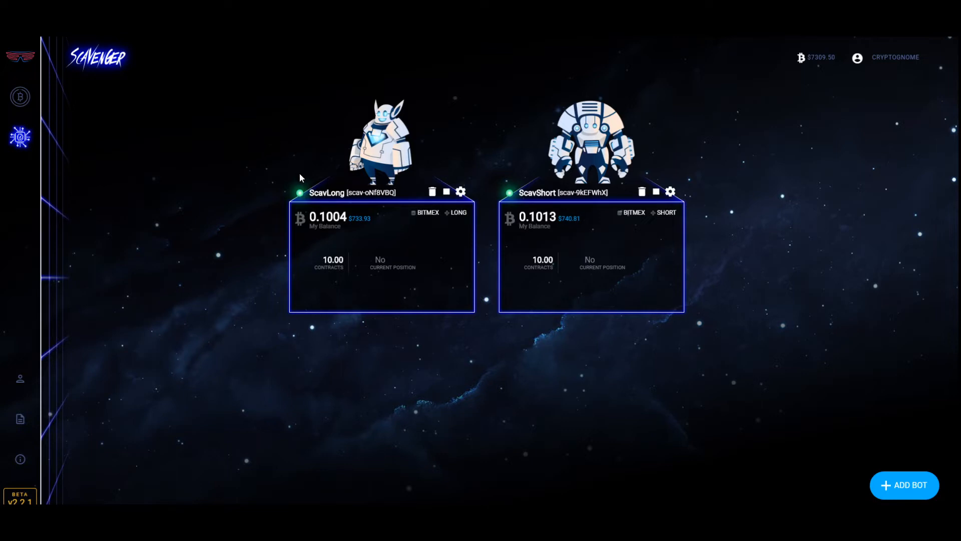
pyautogui.moveTo(646, 102)
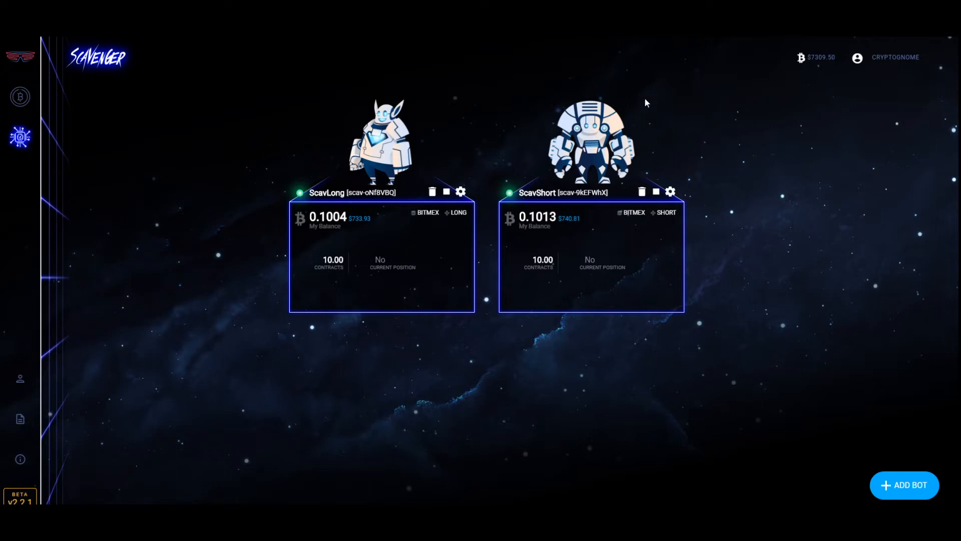
pyautogui.moveTo(257, 81)
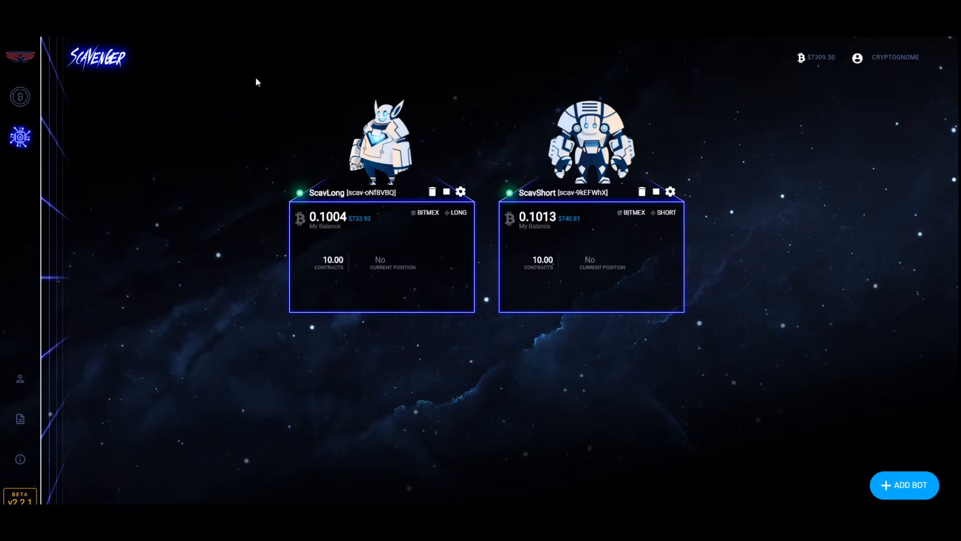
pyautogui.moveTo(92, 133)
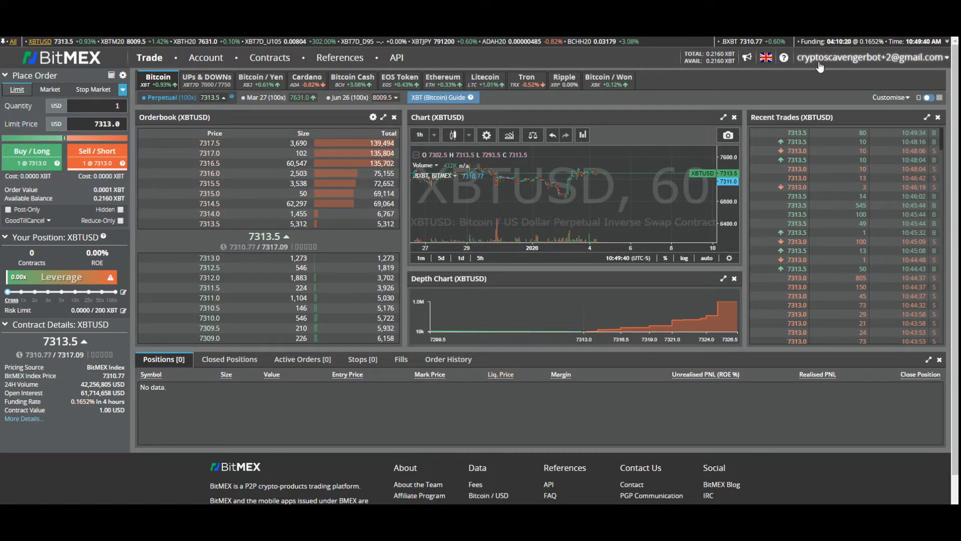
# Navigate from BitMEX account settings to the API Keys management page.
pyautogui.click(205, 58)
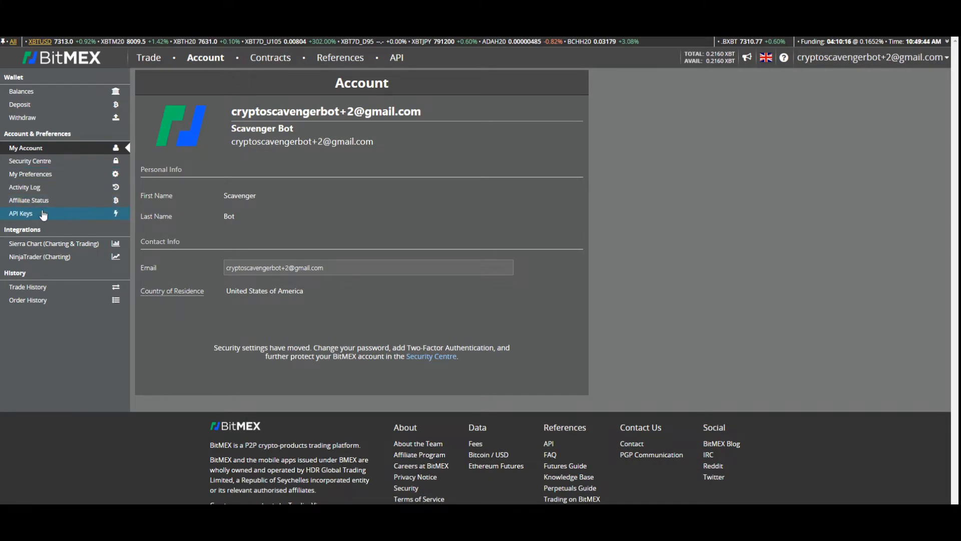
pyautogui.click(21, 213)
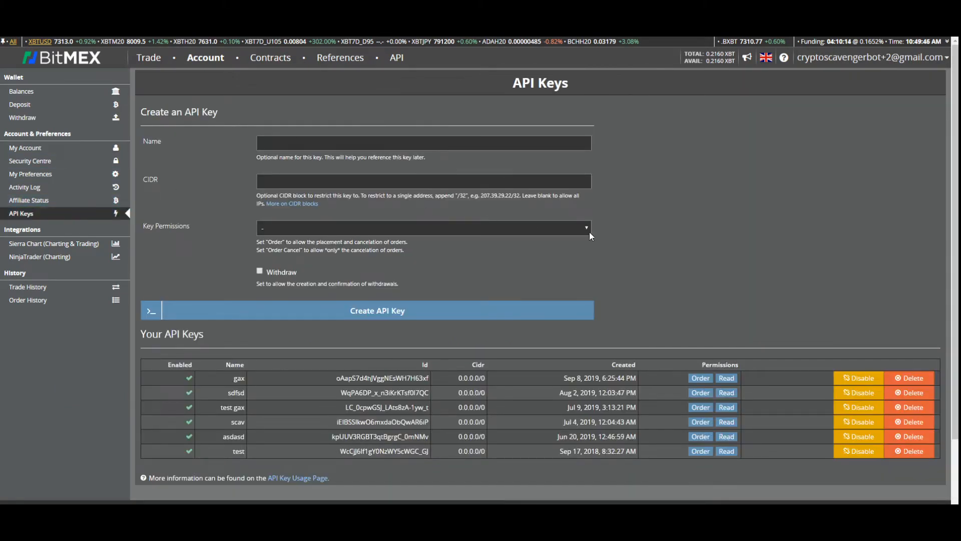
pyautogui.moveTo(621, 277)
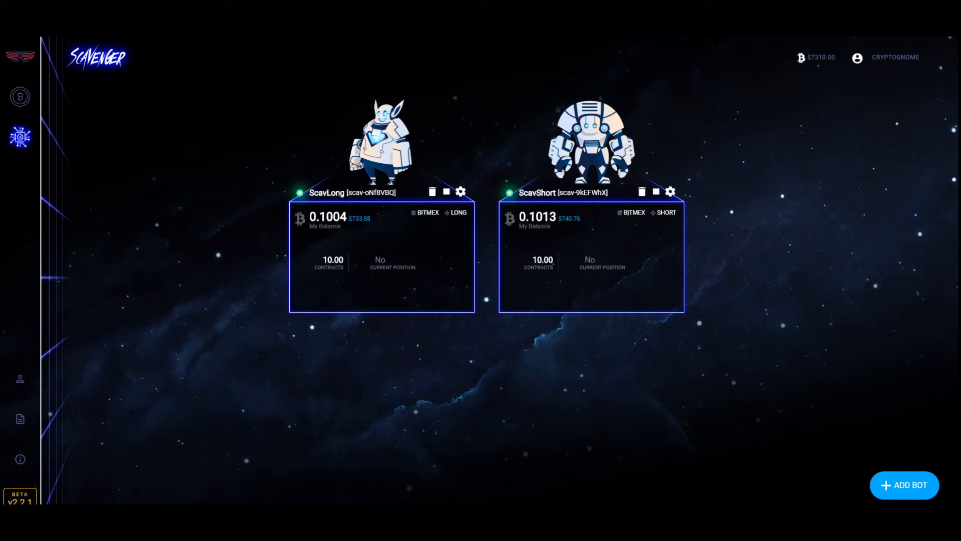
pyautogui.moveTo(896, 485)
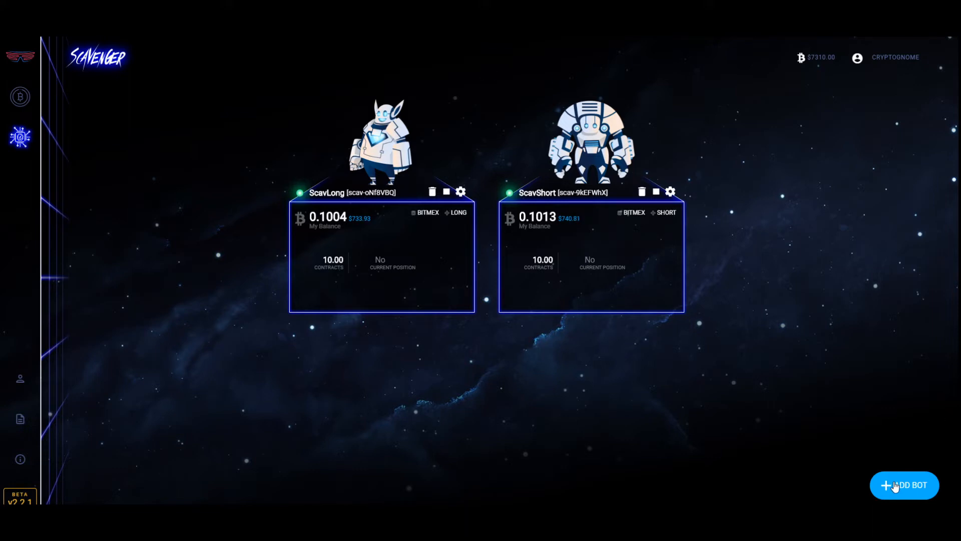
# Start adding a new bot from the Scavenger bot dashboard.
pyautogui.click(905, 484)
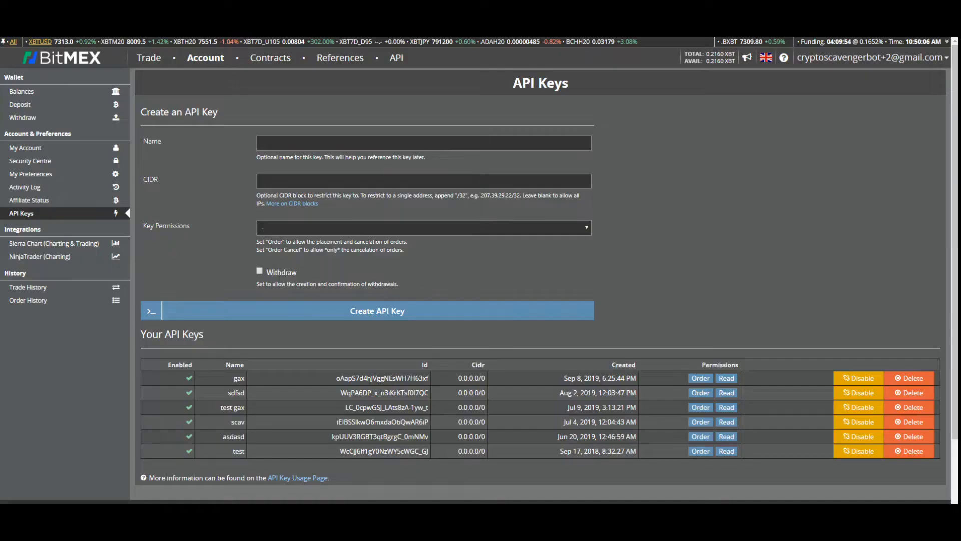
# Create a BitMEX API key named SCAV with Order permission.
pyautogui.write('s')
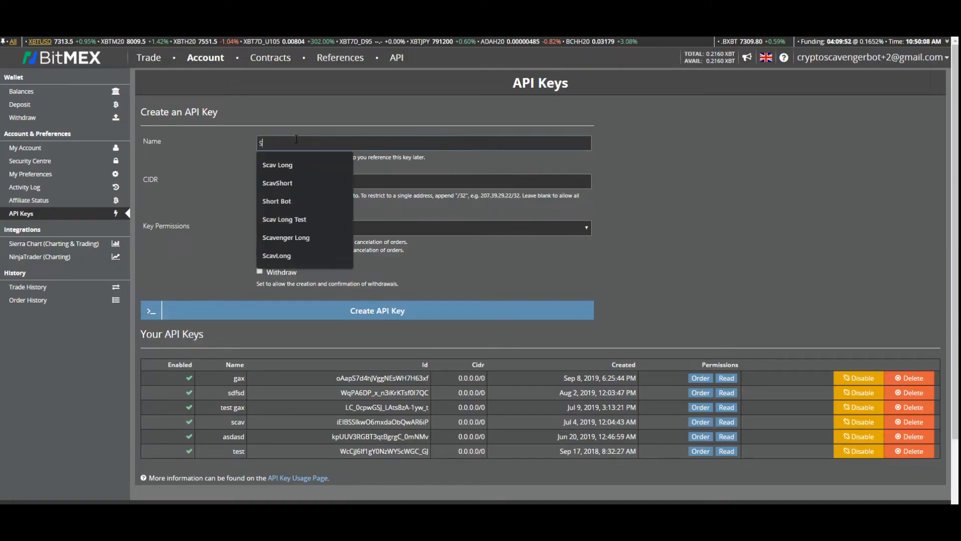
pyautogui.write('CAV')
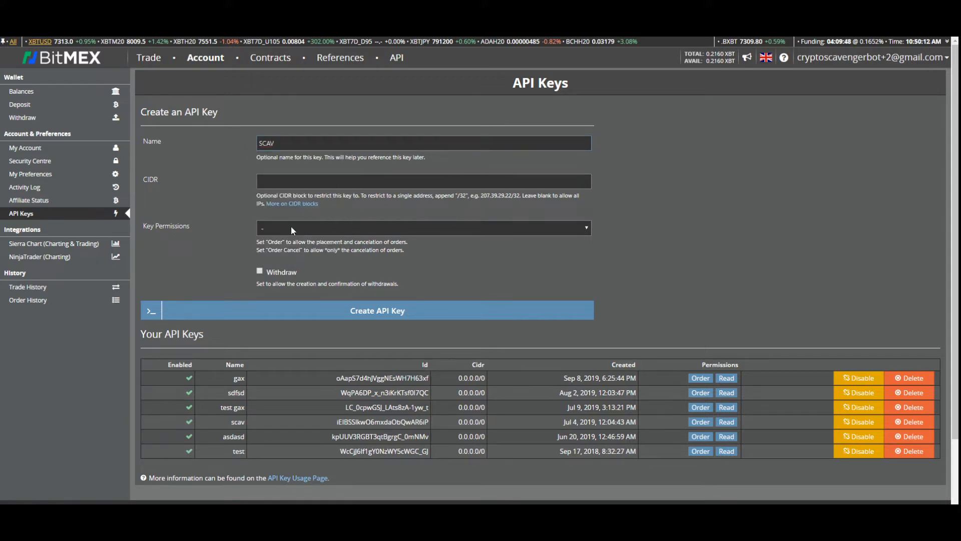
pyautogui.click(422, 227)
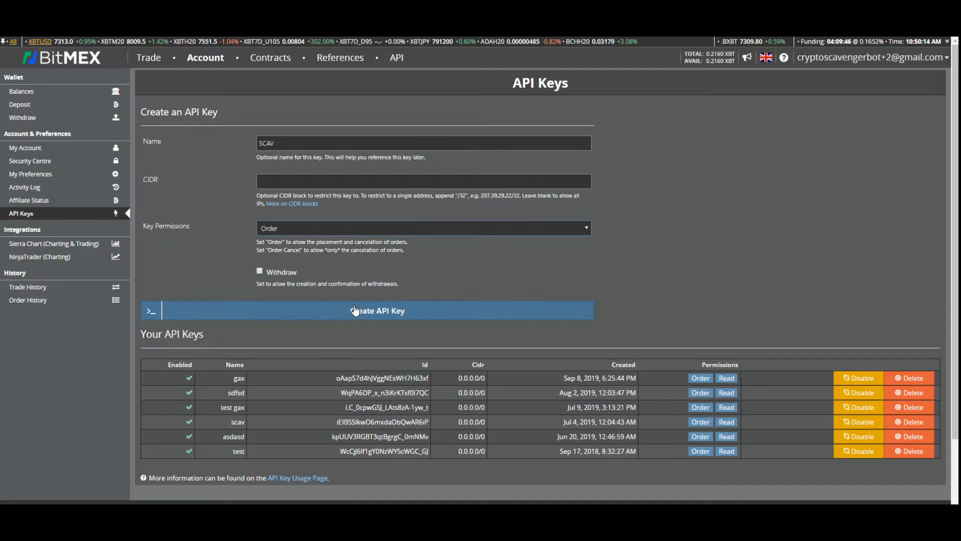
pyautogui.click(377, 311)
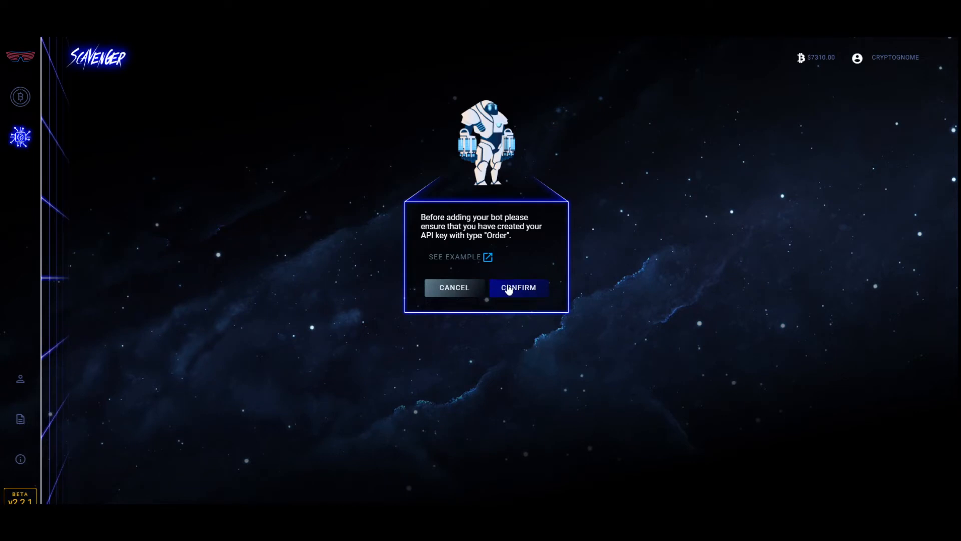
# Confirm the Order-type key, choose Testnet - Bitmex as exchange and verify the API ID and secret.
pyautogui.click(517, 287)
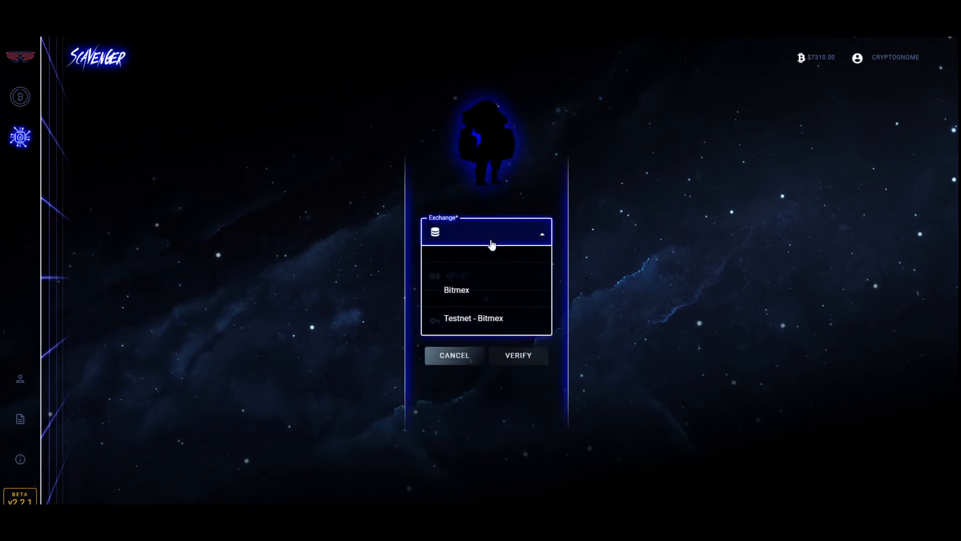
pyautogui.click(474, 319)
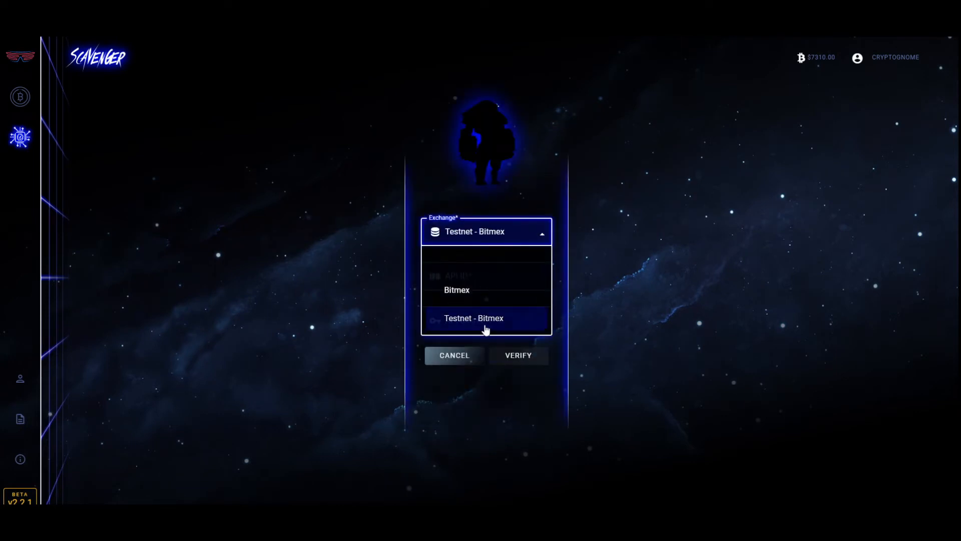
pyautogui.click(485, 319)
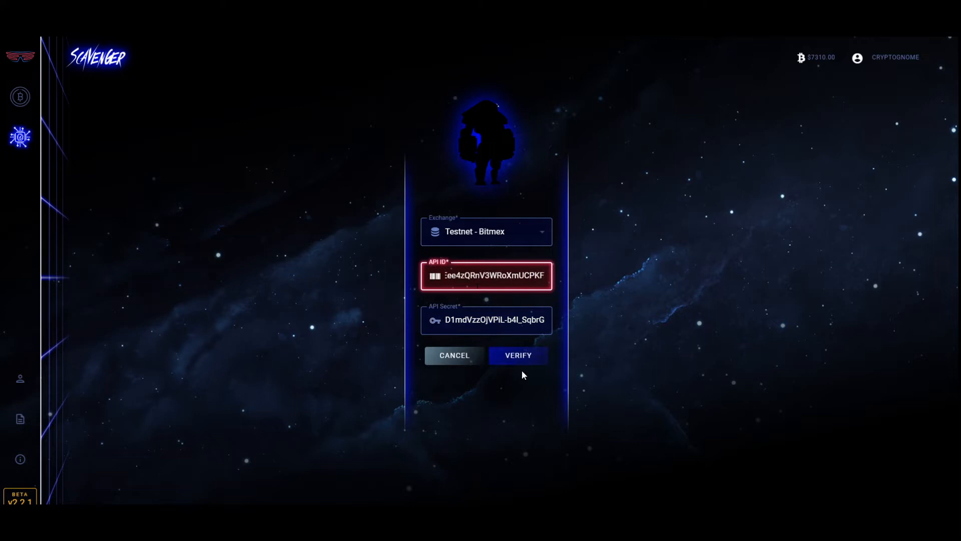
pyautogui.click(518, 355)
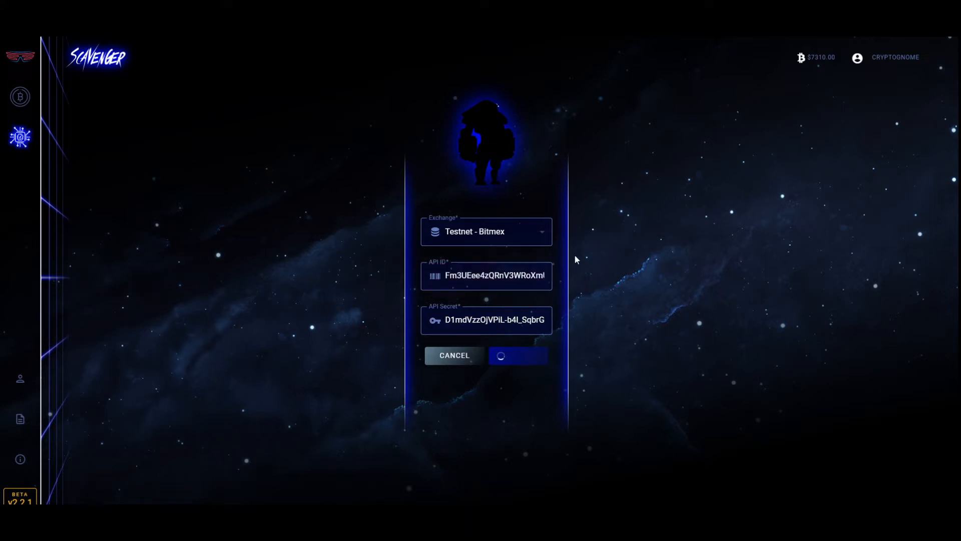
pyautogui.moveTo(431, 200)
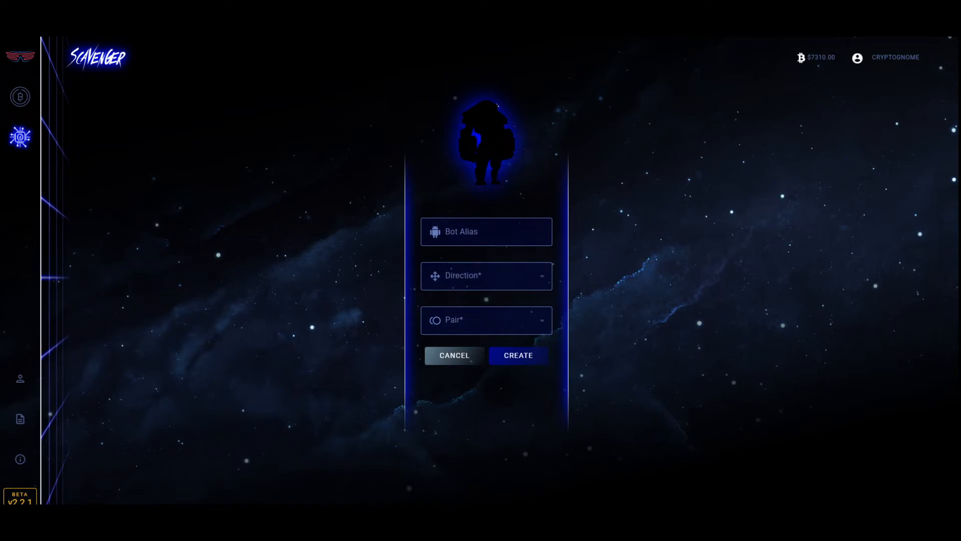
# Name the new bot 'Scrappy' in the Bot Alias field.
pyautogui.click(487, 231)
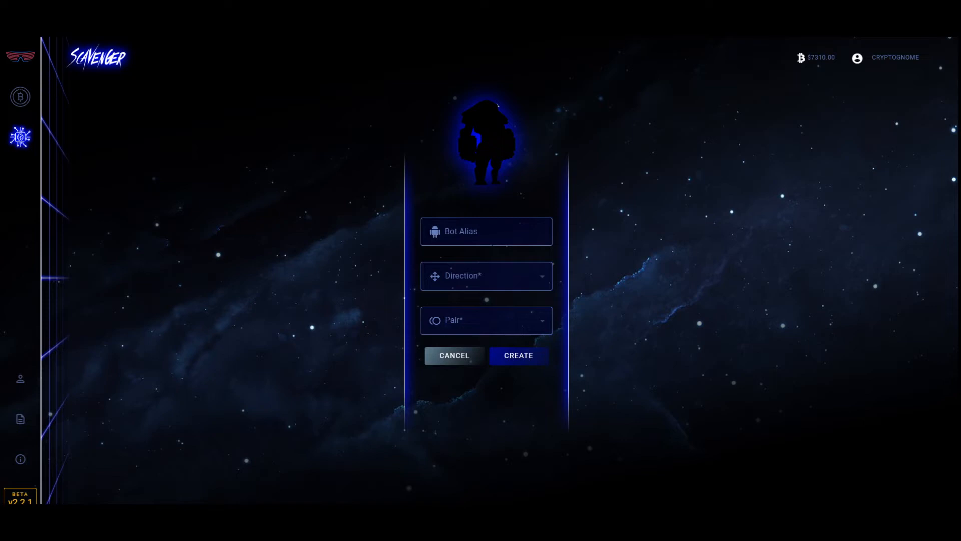
pyautogui.click(486, 231)
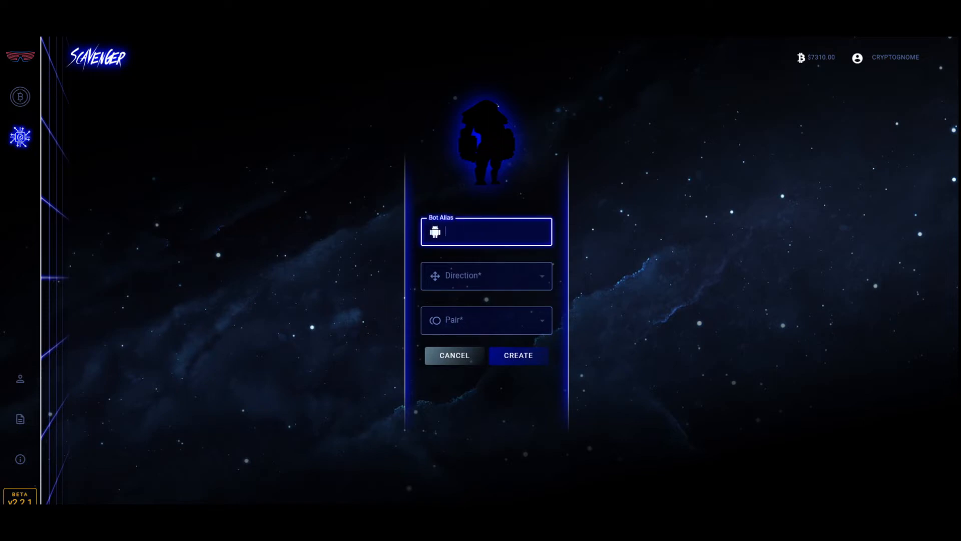
pyautogui.write('S')
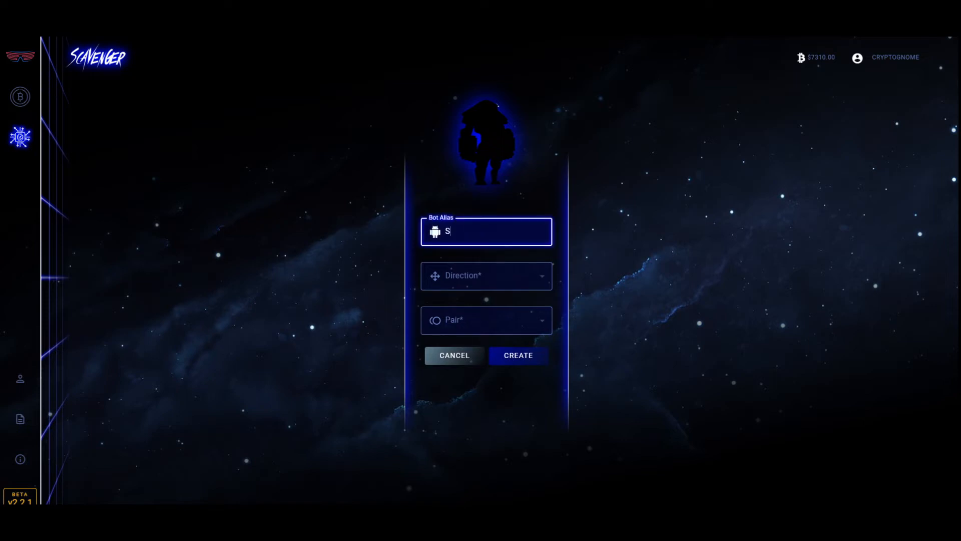
pyautogui.write('crappy')
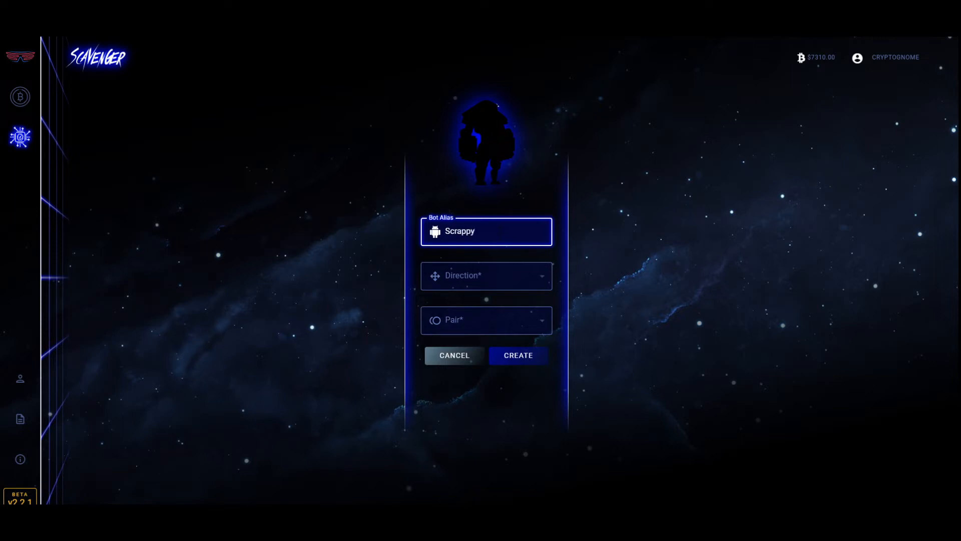
# Set the trade direction to long on XBTUSD and create the Scrappy bot.
pyautogui.click(486, 276)
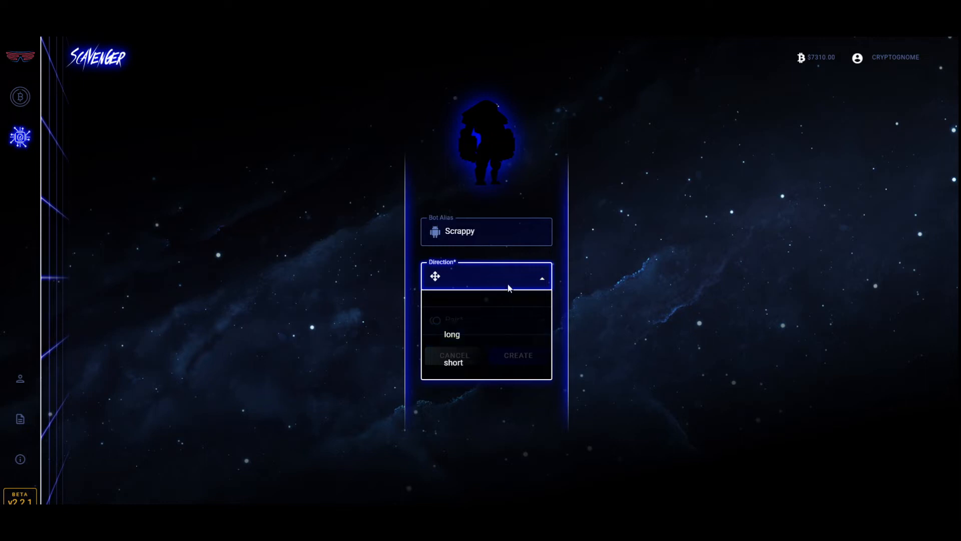
pyautogui.moveTo(479, 323)
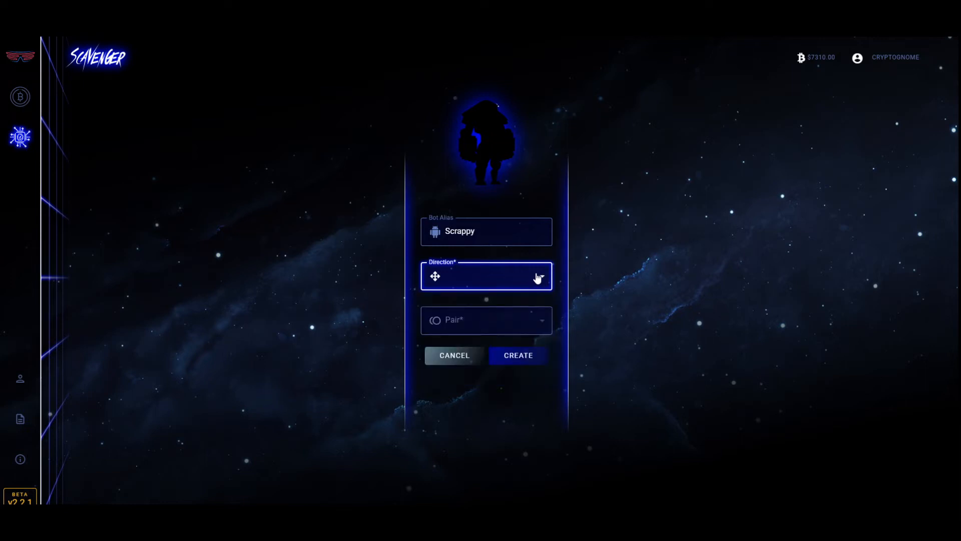
pyautogui.click(486, 276)
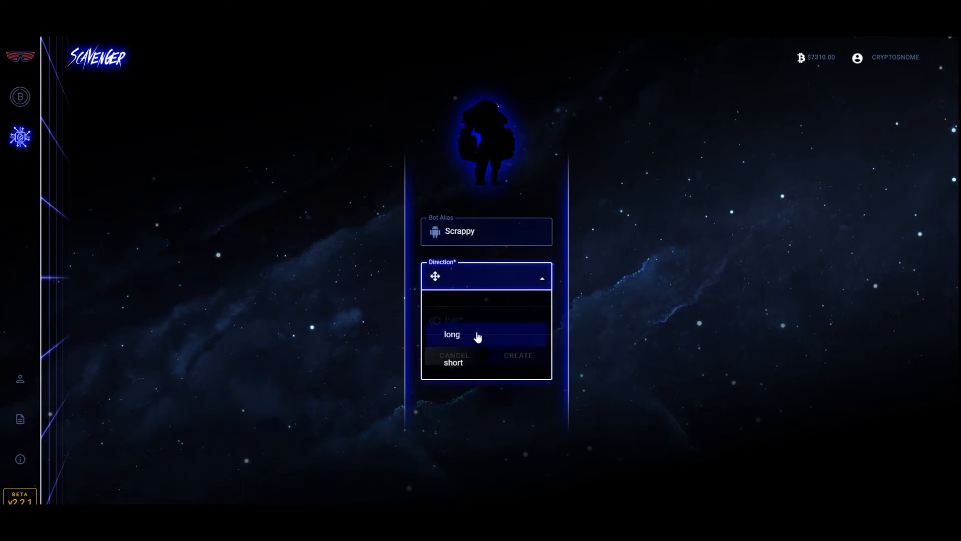
pyautogui.click(453, 335)
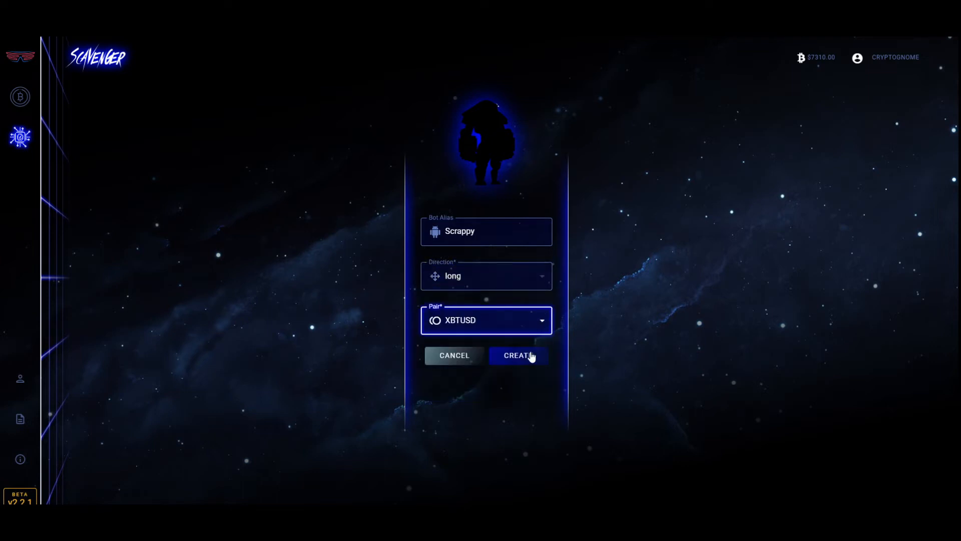
pyautogui.click(517, 356)
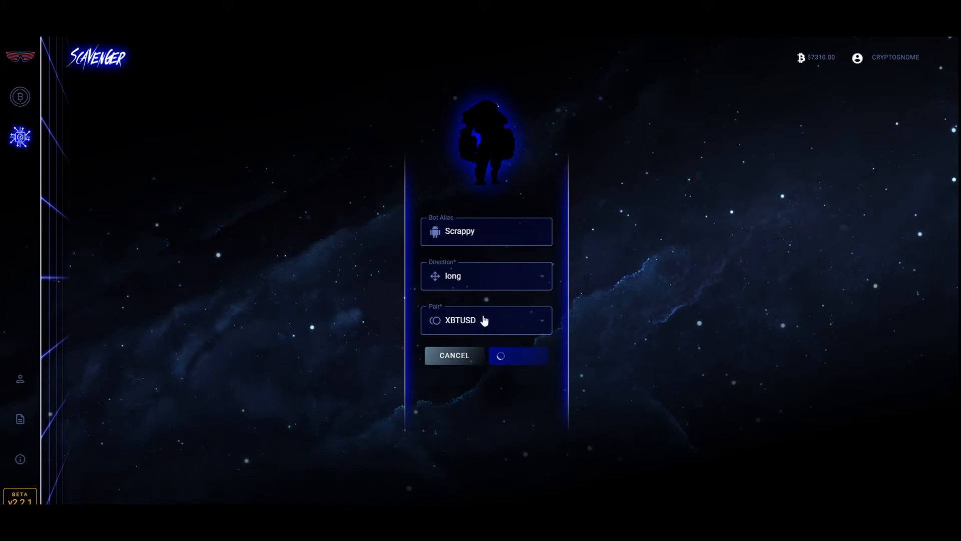
pyautogui.click(518, 356)
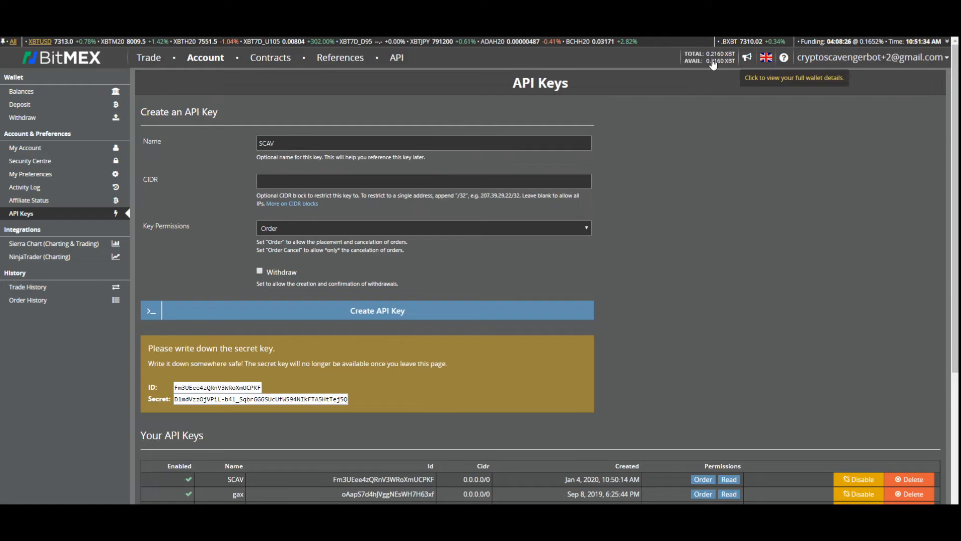
# Return to the Scavenger bot dashboard where Scrappy appears as a Testnet-BitMEX long bot.
pyautogui.click(149, 57)
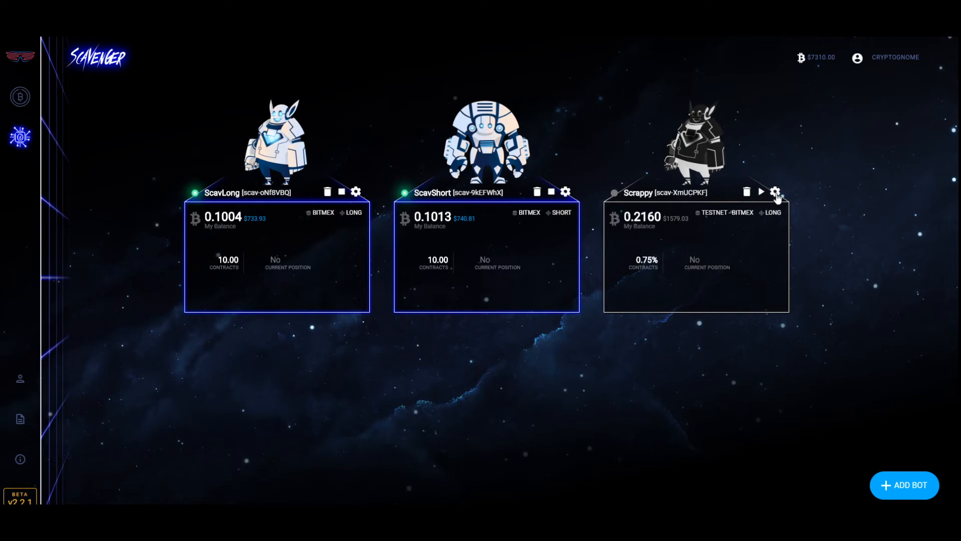
# In Contract Adjustment, switch contract sizing to manual and set the size to 10.
pyautogui.click(775, 191)
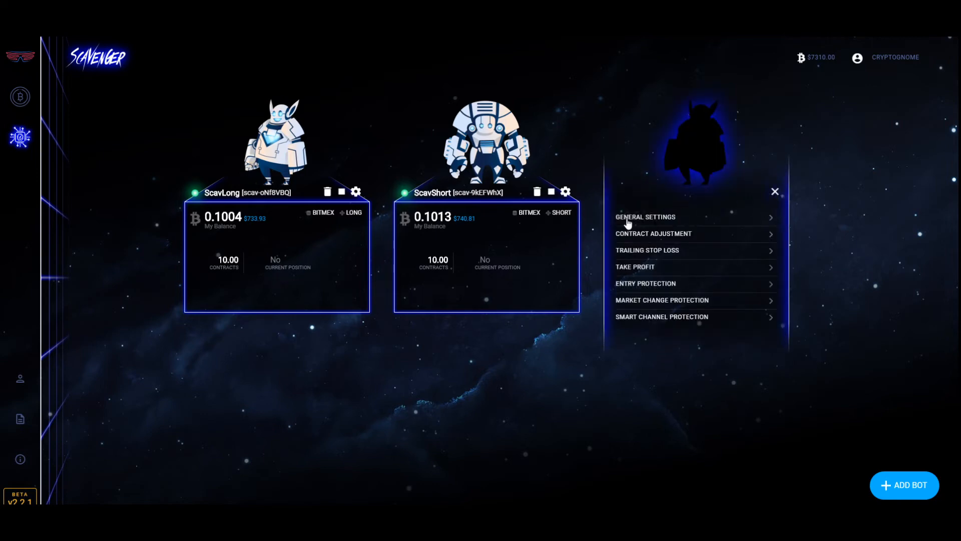
pyautogui.click(645, 217)
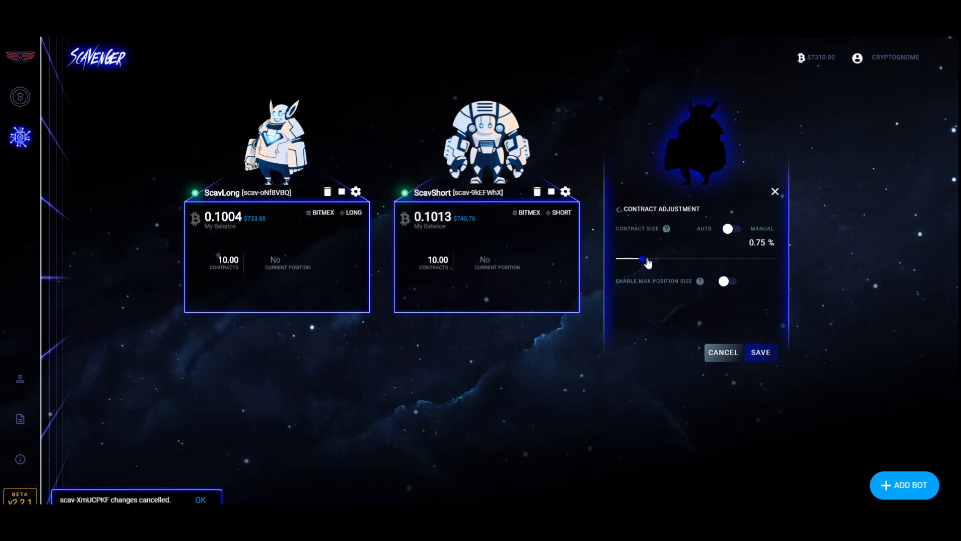
pyautogui.moveTo(643, 259); pyautogui.dragTo(710, 258)
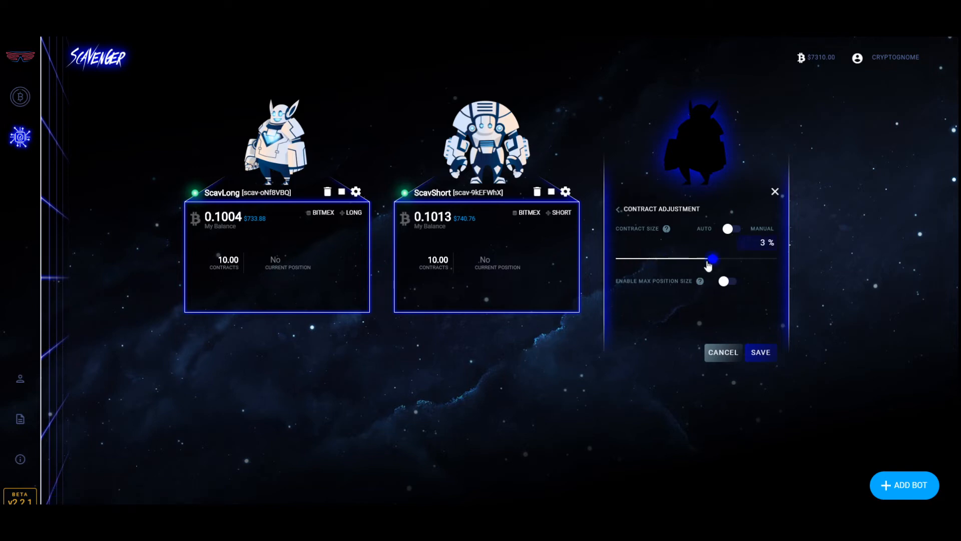
pyautogui.click(733, 228)
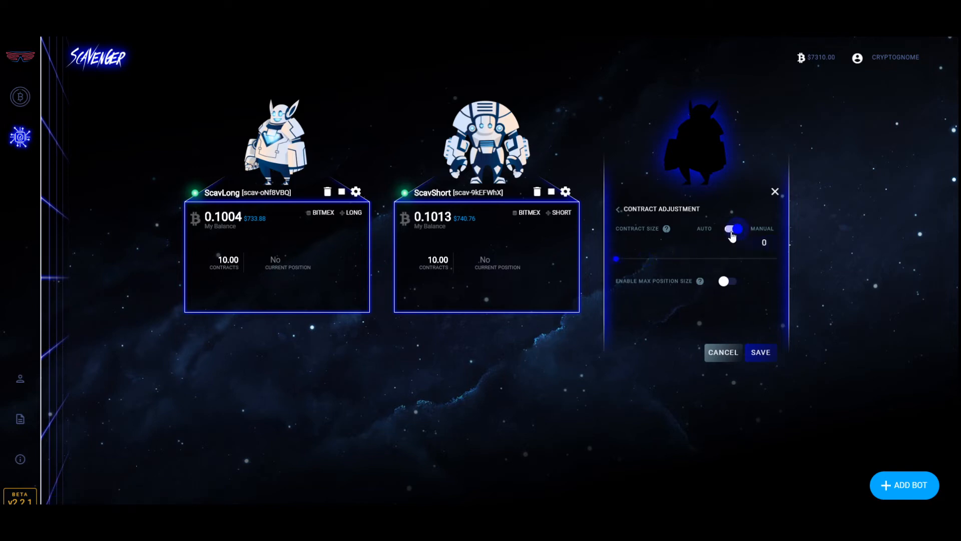
pyautogui.moveTo(618, 259); pyautogui.dragTo(651, 258)
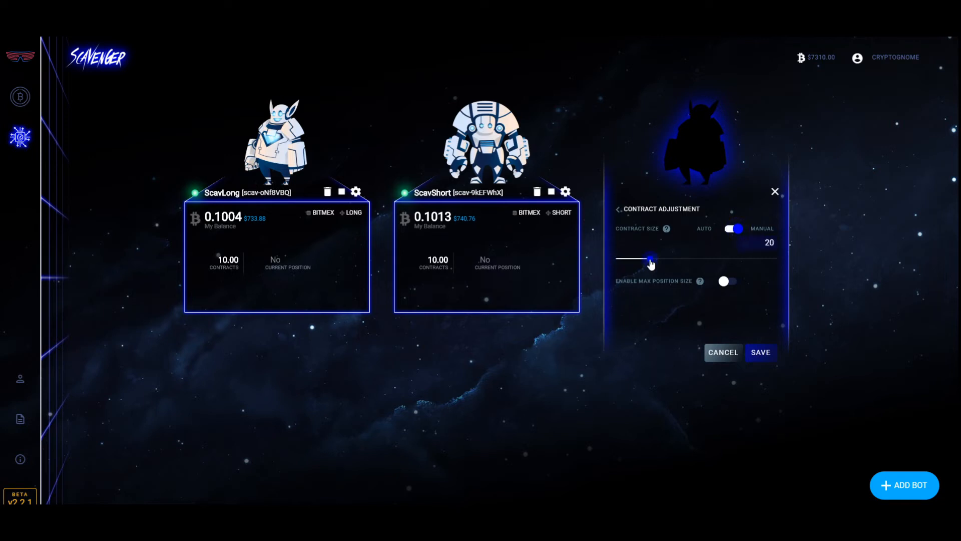
pyautogui.moveTo(650, 261); pyautogui.dragTo(629, 259)
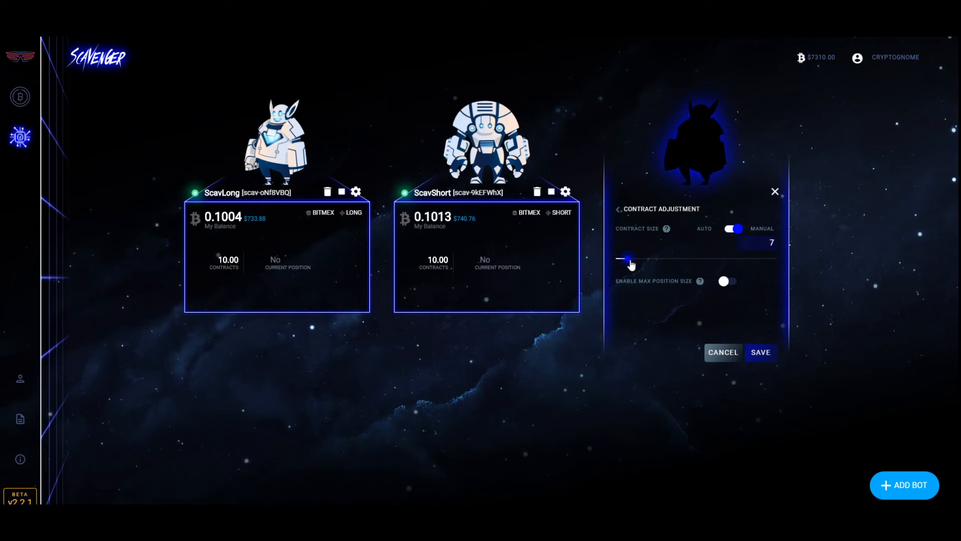
# Enable the max position size limit and adjust its value.
pyautogui.click(726, 281)
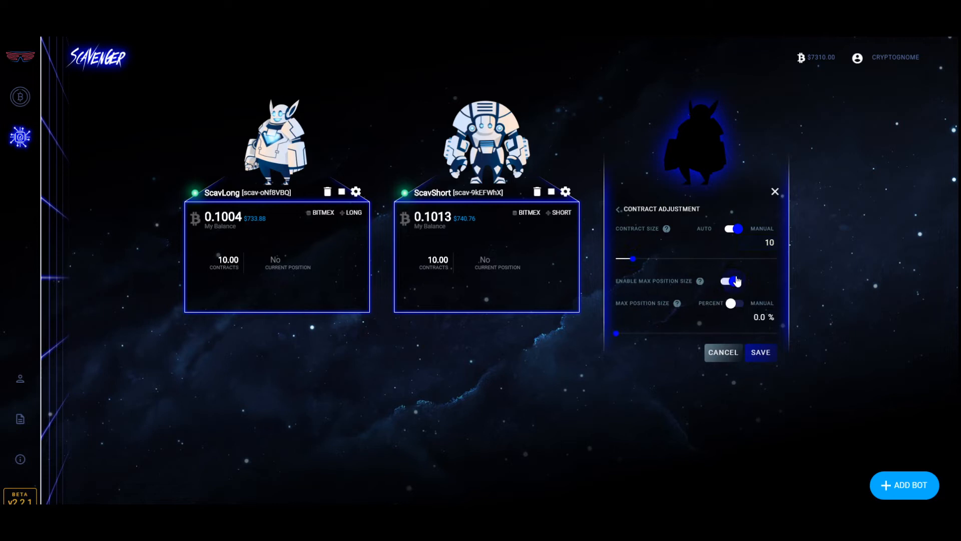
pyautogui.moveTo(617, 334); pyautogui.dragTo(644, 334)
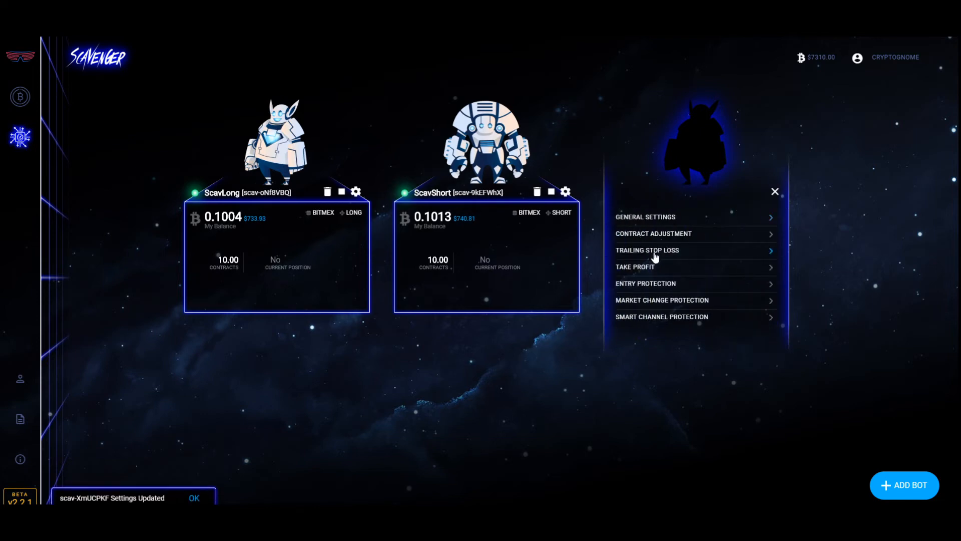
# Enable the trailing stop loss at an amount of 250 and save it.
pyautogui.click(648, 251)
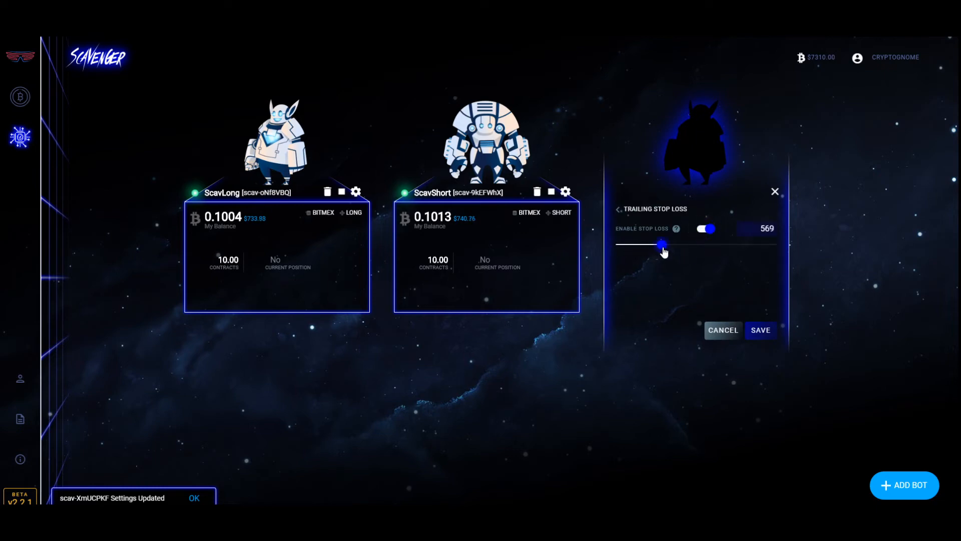
pyautogui.moveTo(663, 245); pyautogui.dragTo(638, 246)
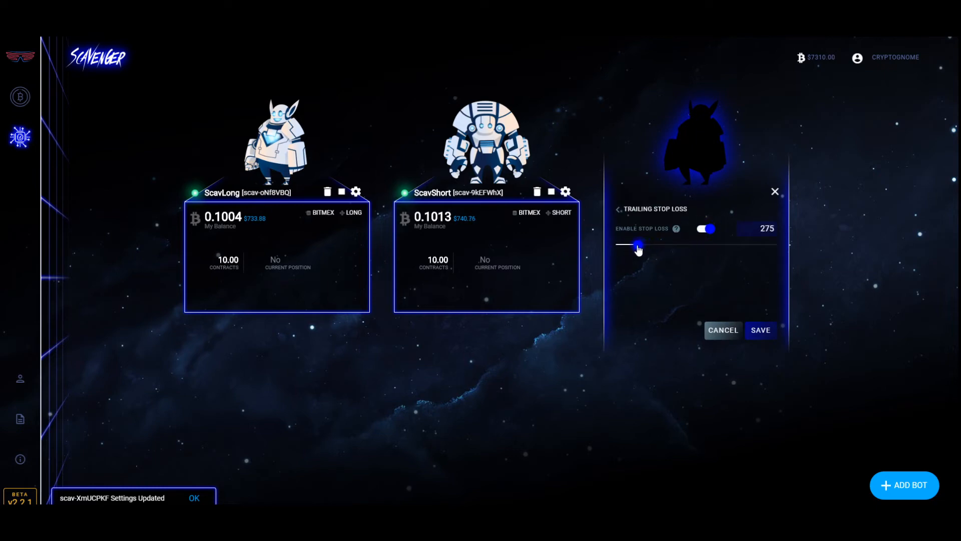
pyautogui.moveTo(638, 246); pyautogui.dragTo(634, 246)
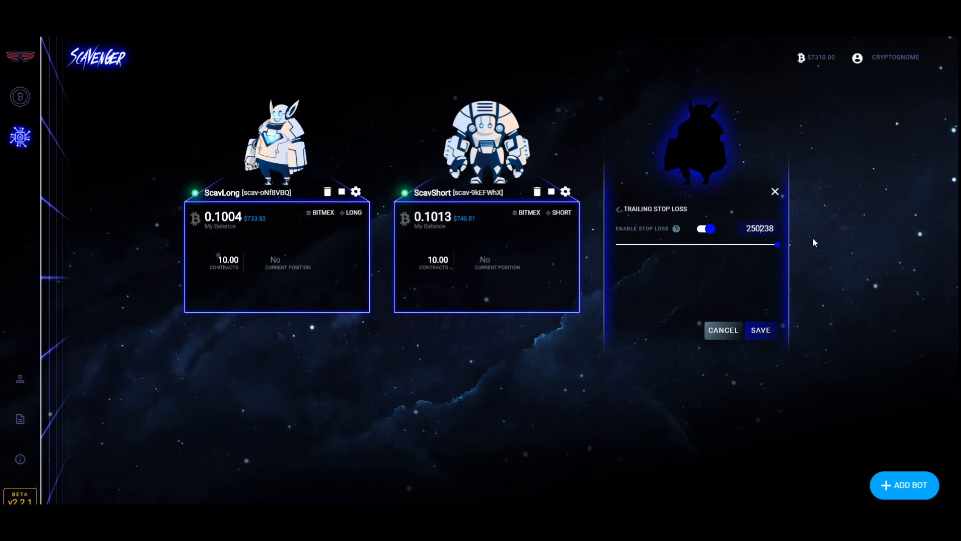
pyautogui.moveTo(777, 244); pyautogui.dragTo(634, 244)
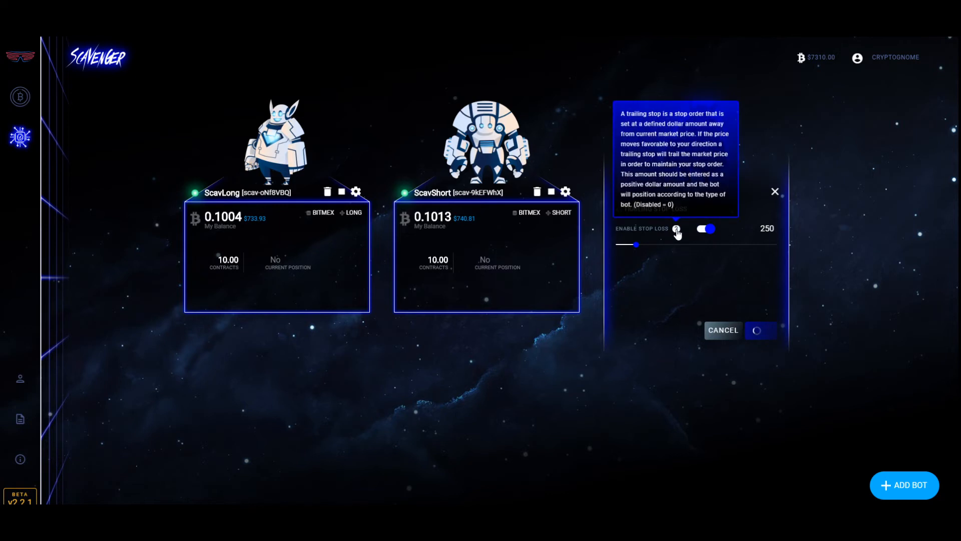
pyautogui.click(760, 329)
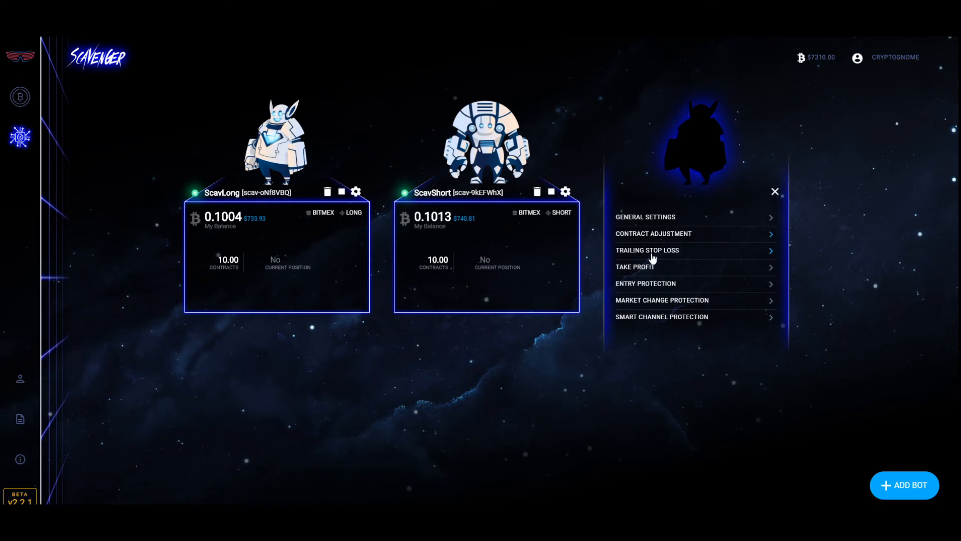
pyautogui.moveTo(653, 264)
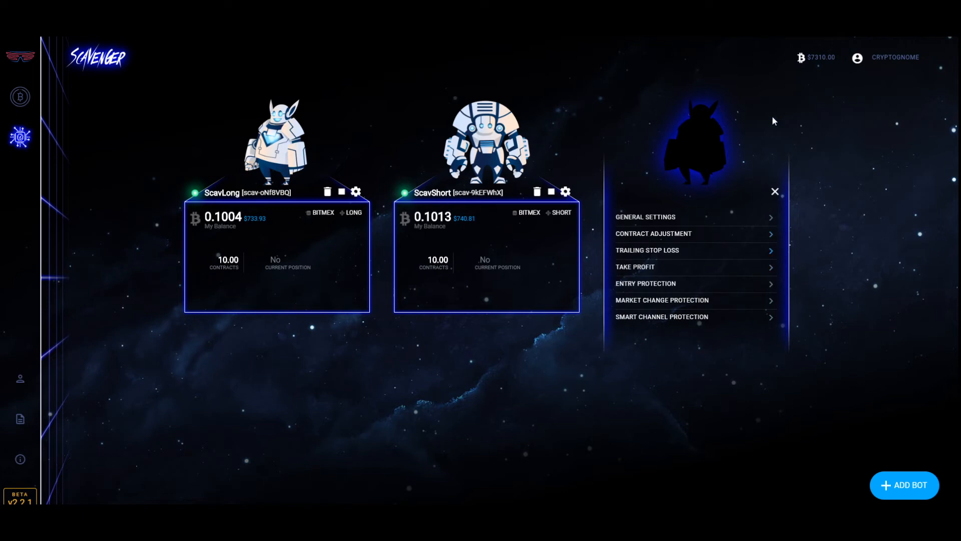
pyautogui.moveTo(659, 254)
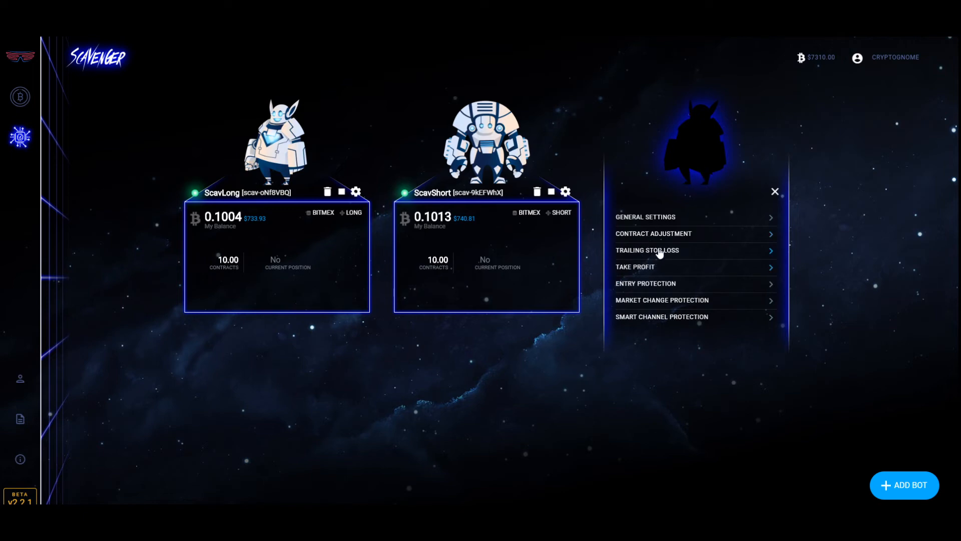
pyautogui.moveTo(727, 366)
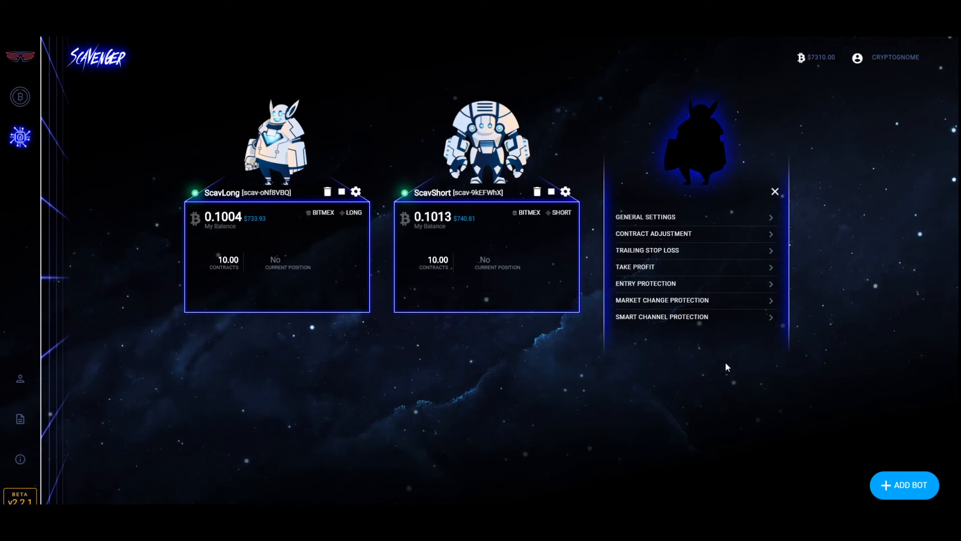
pyautogui.moveTo(646, 279)
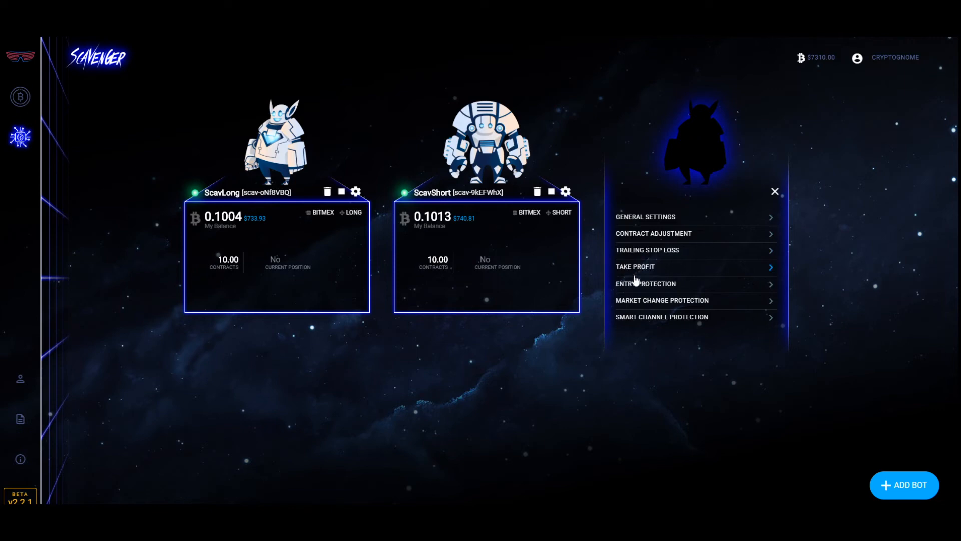
# Set the bot's take profit to 15.5 and save it.
pyautogui.click(635, 266)
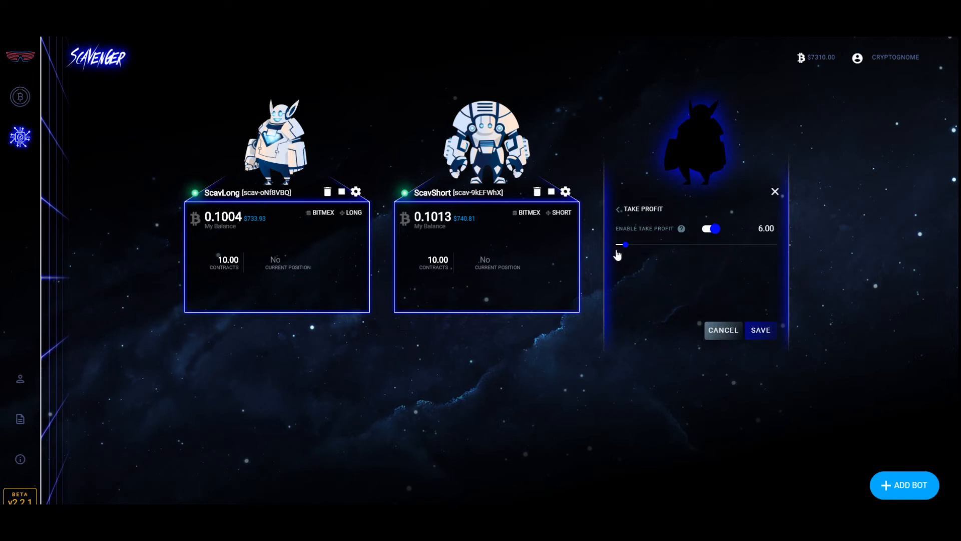
pyautogui.moveTo(625, 245); pyautogui.dragTo(642, 244)
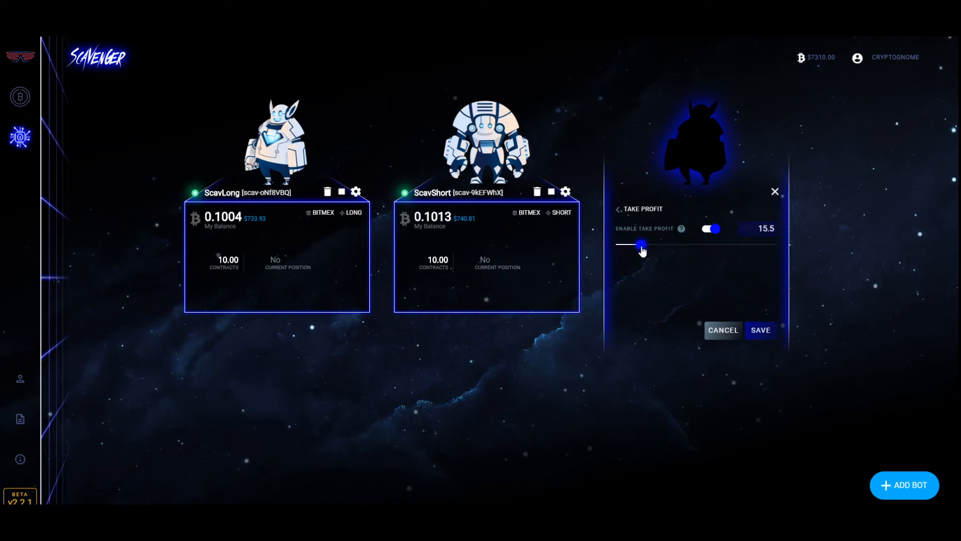
pyautogui.click(760, 330)
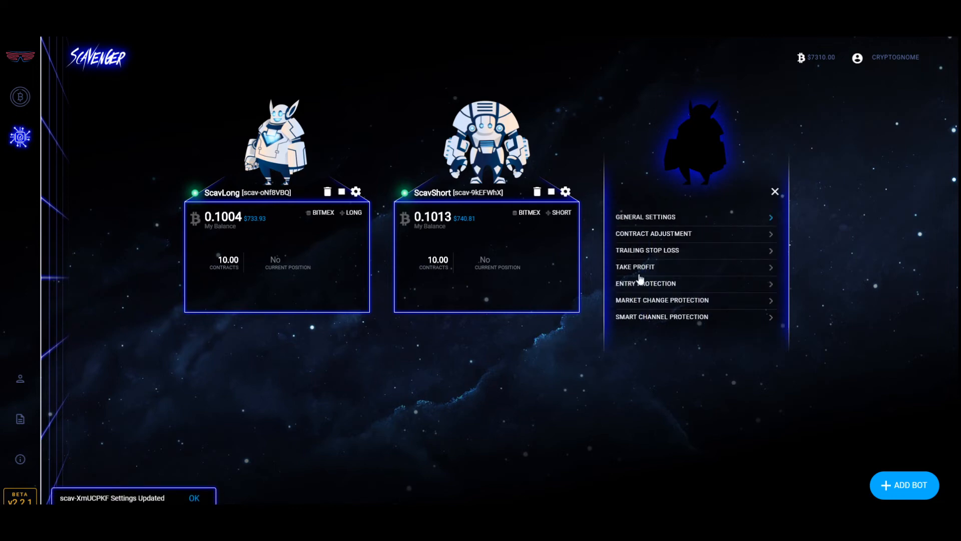
# Toggle entry protection's prevent-entry-when-overbought option, then cancel the unsaved changes.
pyautogui.click(646, 284)
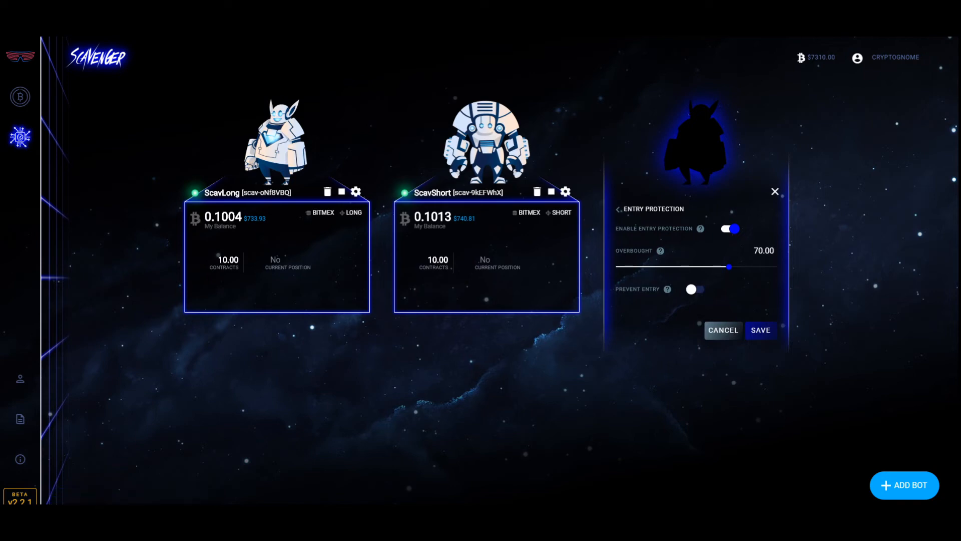
pyautogui.moveTo(661, 250)
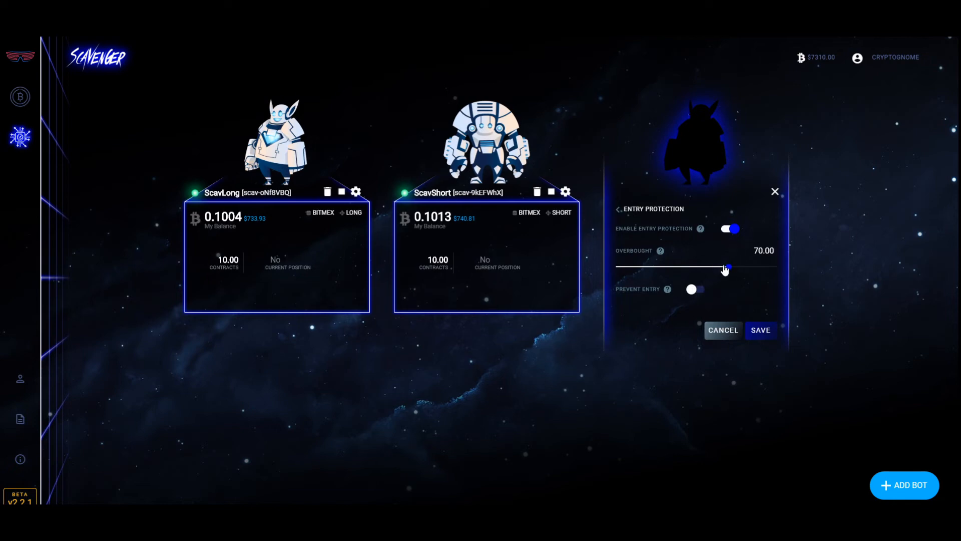
pyautogui.moveTo(701, 228)
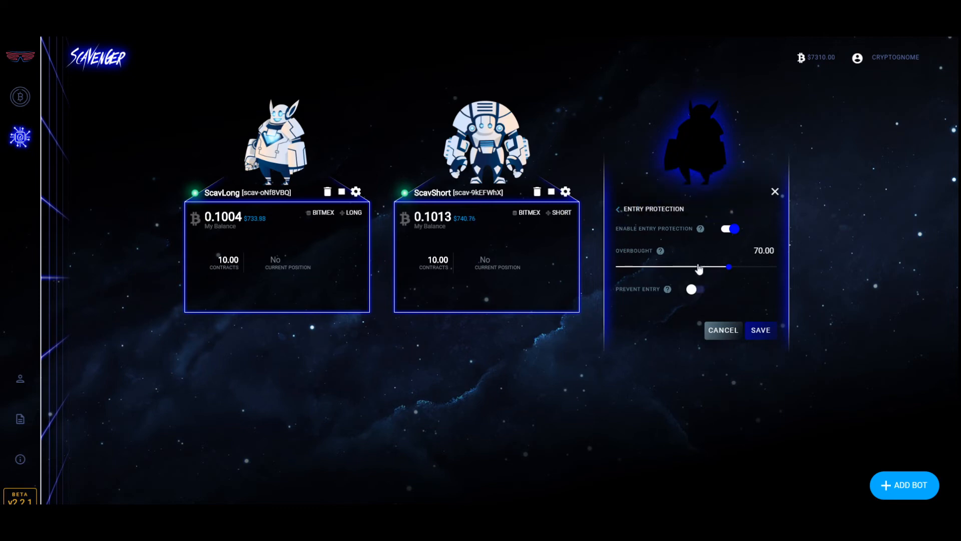
pyautogui.click(691, 288)
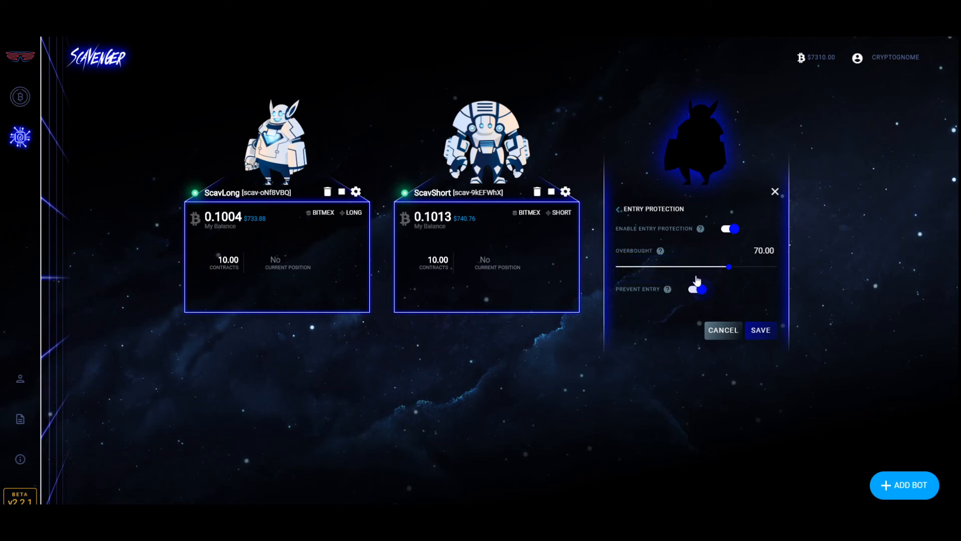
pyautogui.click(698, 290)
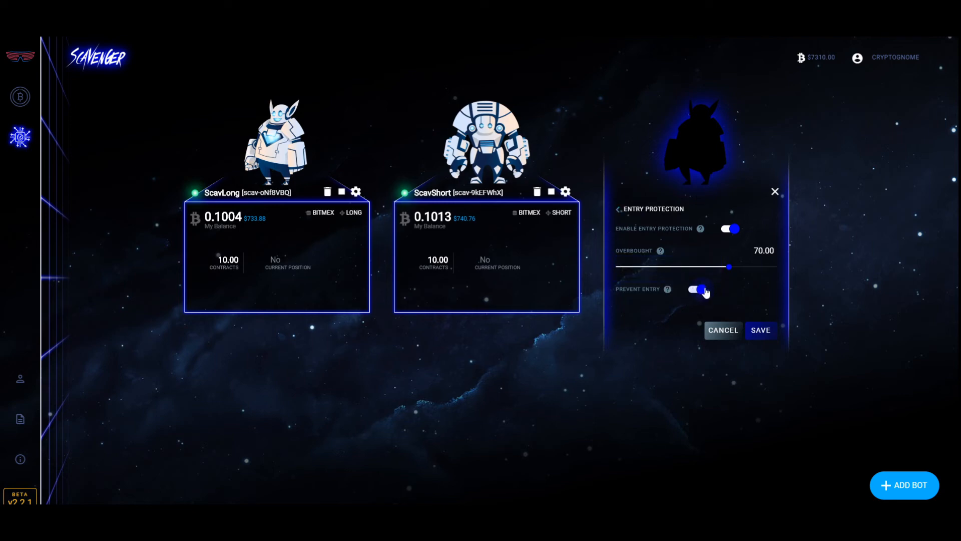
pyautogui.click(697, 288)
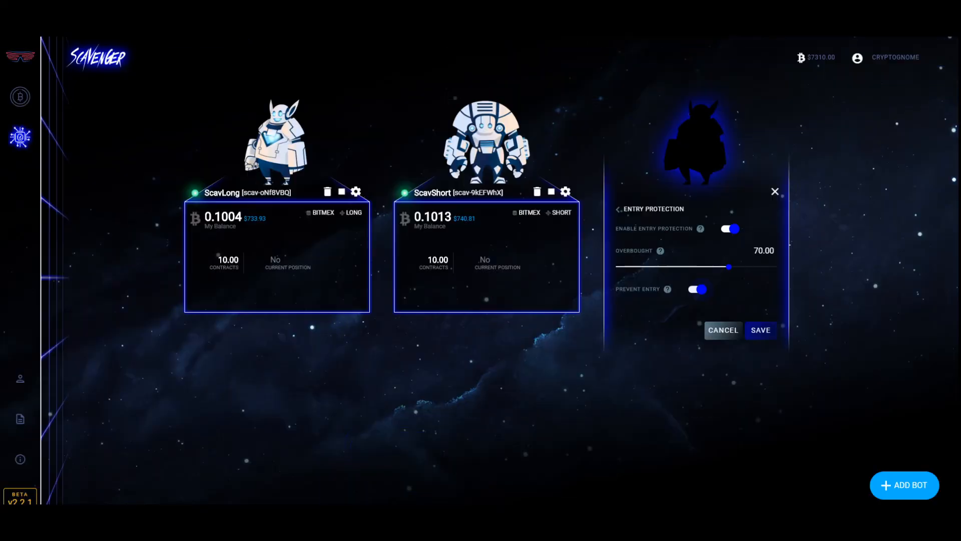
pyautogui.moveTo(674, 190)
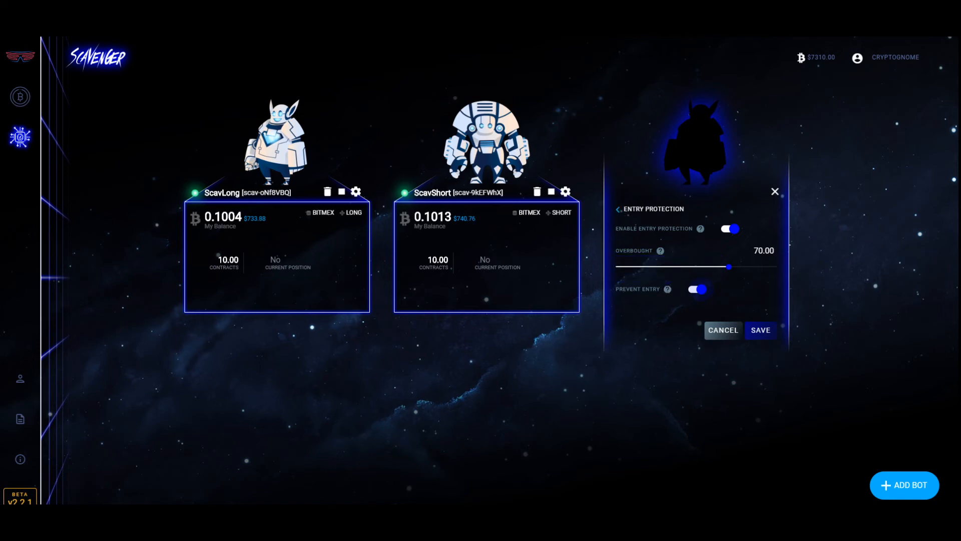
pyautogui.click(722, 329)
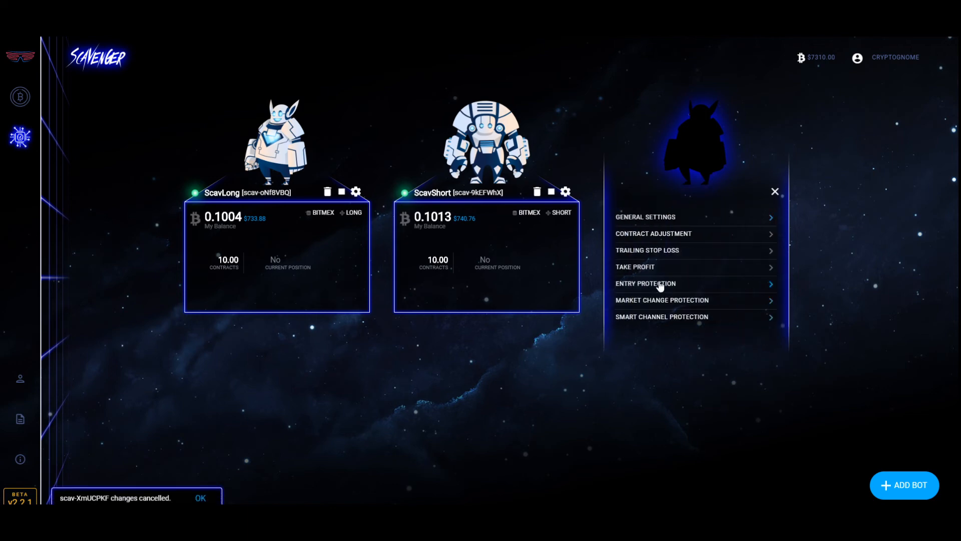
# Enable market change protection with max percent change 4.8% and save it.
pyautogui.click(646, 283)
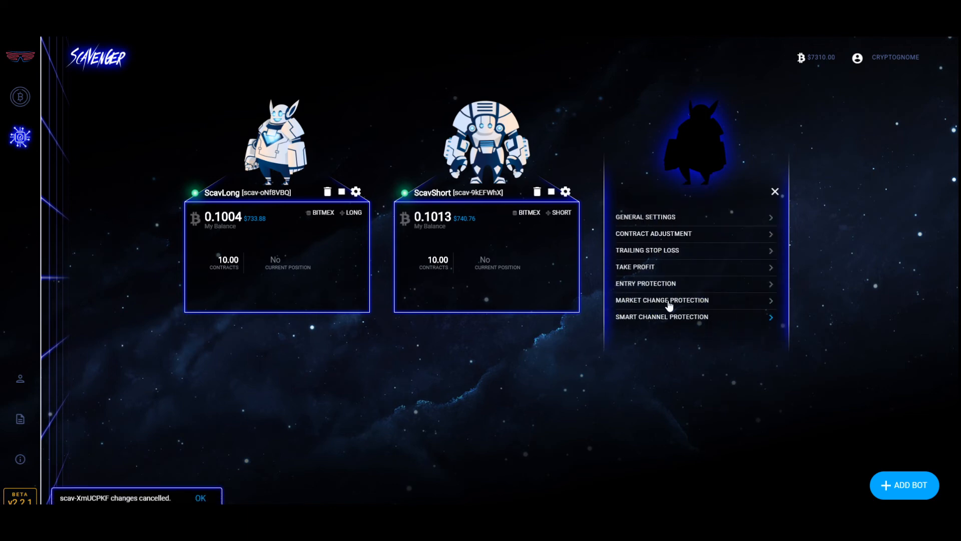
pyautogui.click(662, 300)
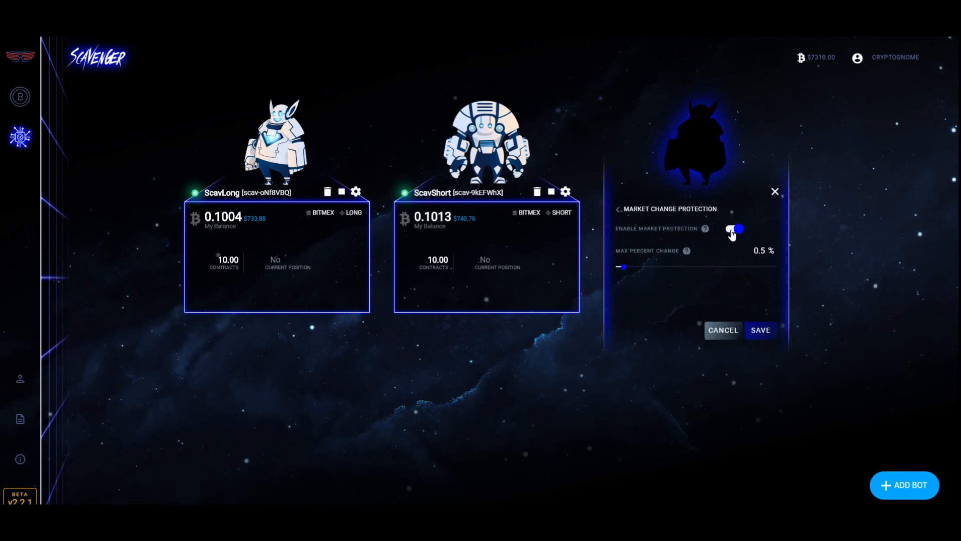
pyautogui.moveTo(704, 228)
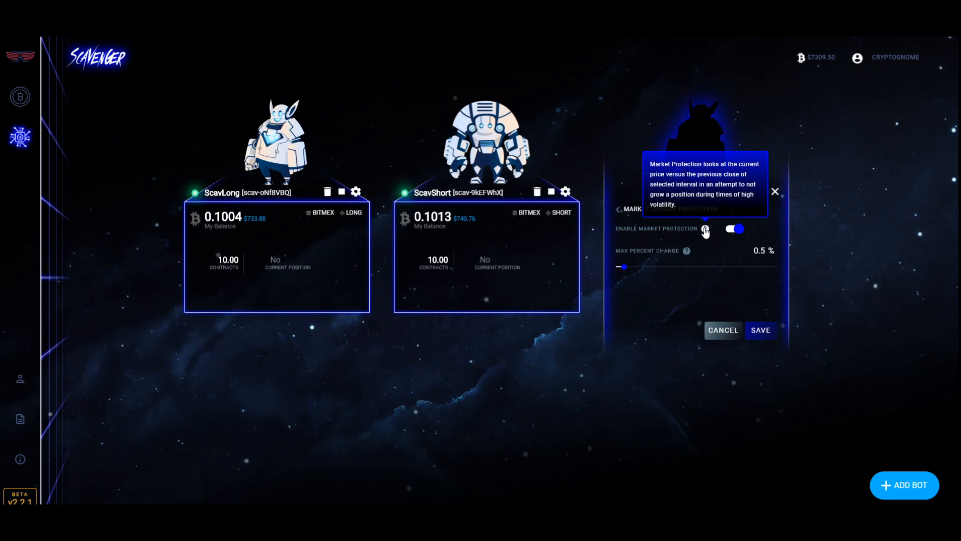
pyautogui.moveTo(623, 266); pyautogui.dragTo(697, 267)
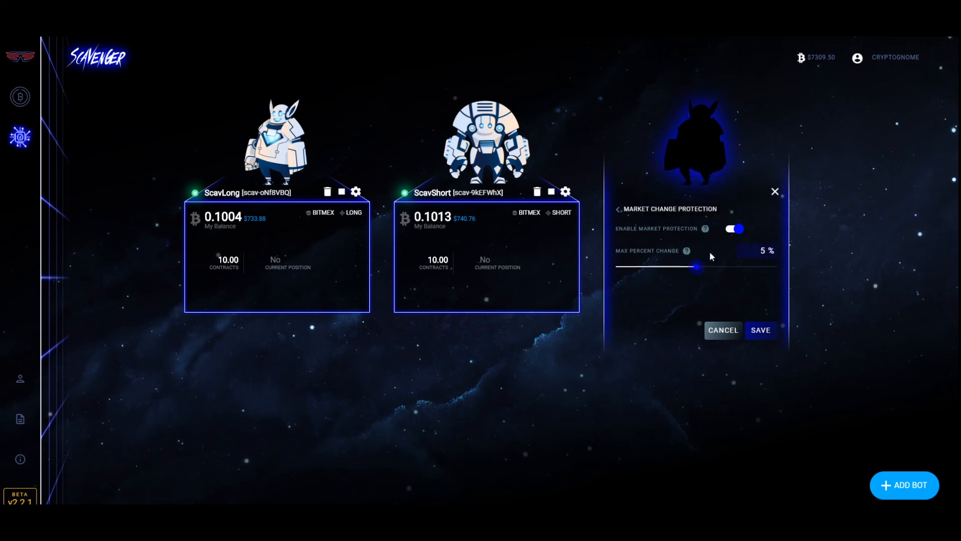
pyautogui.moveTo(697, 266); pyautogui.dragTo(692, 267)
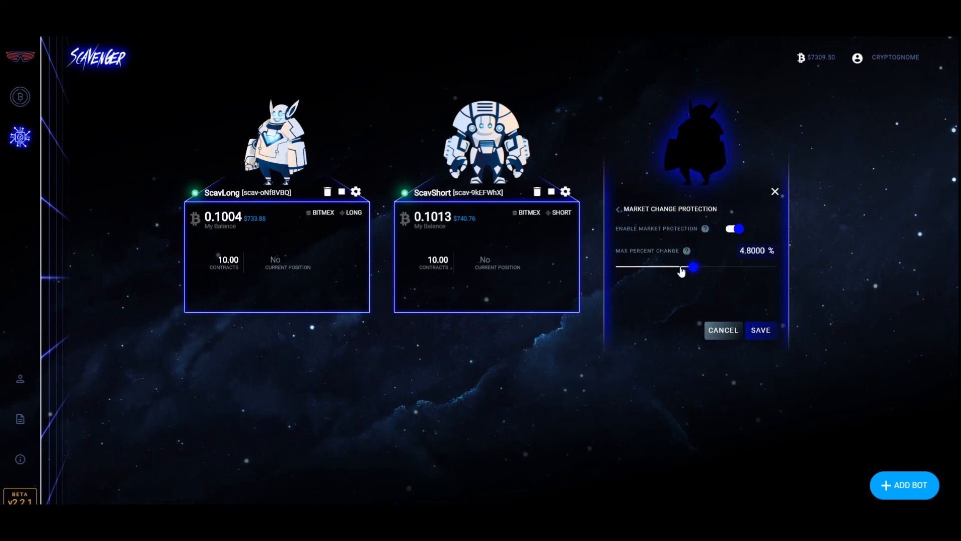
pyautogui.click(734, 228)
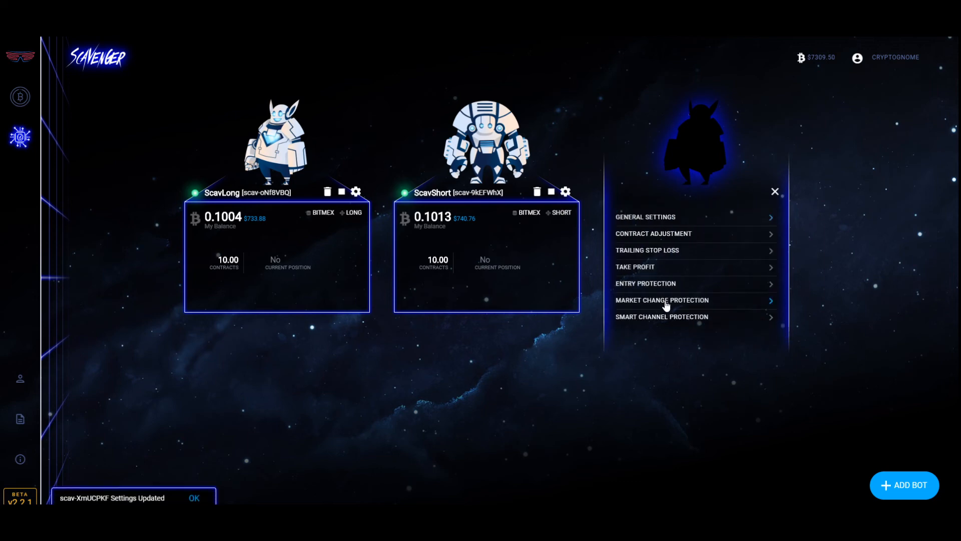
# In Smart Channel Protection, raise the channel contract limit to 240.
pyautogui.click(662, 317)
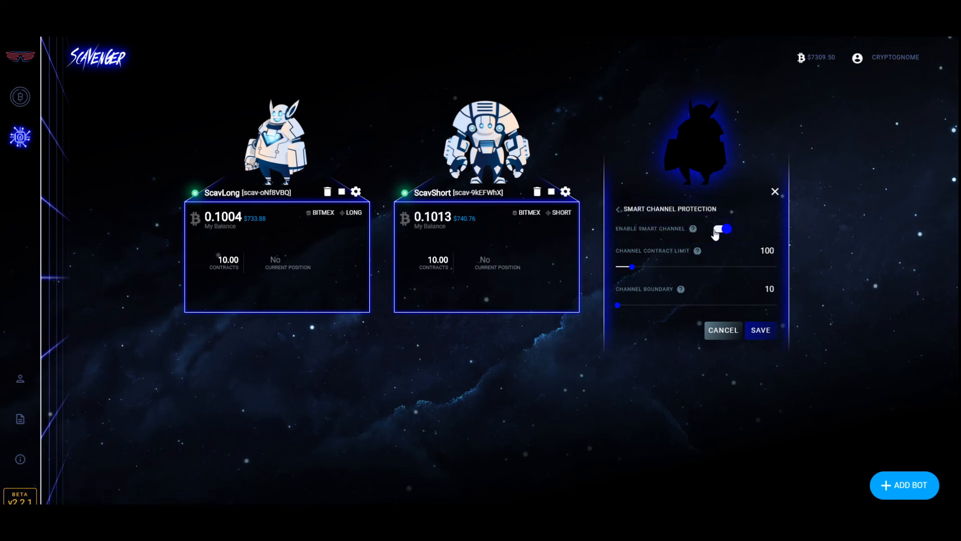
pyautogui.moveTo(697, 252)
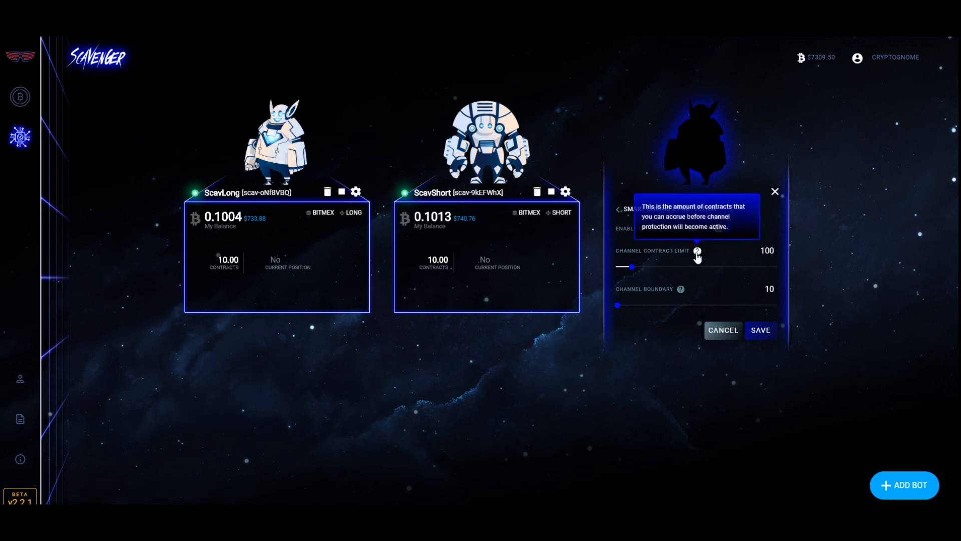
pyautogui.moveTo(632, 266); pyautogui.dragTo(646, 269)
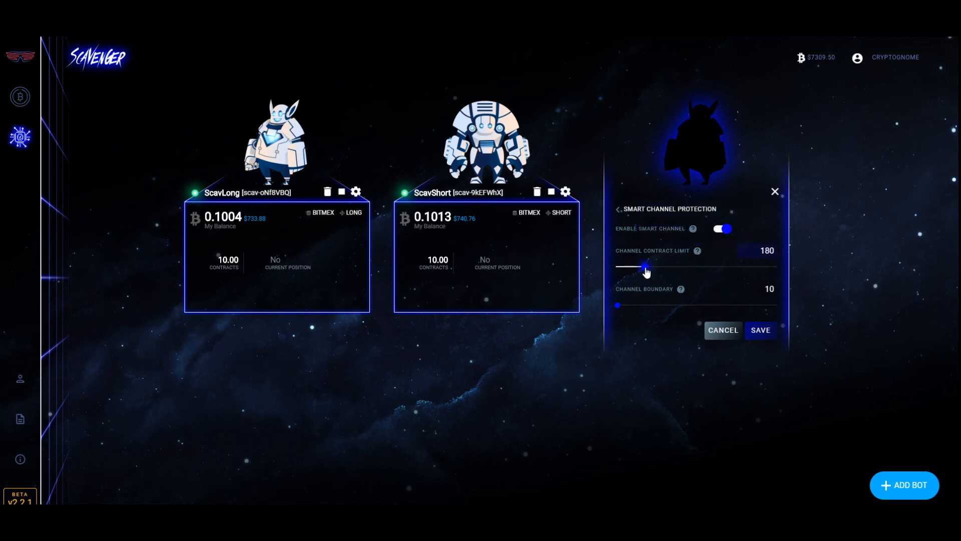
pyautogui.moveTo(644, 266); pyautogui.dragTo(656, 267)
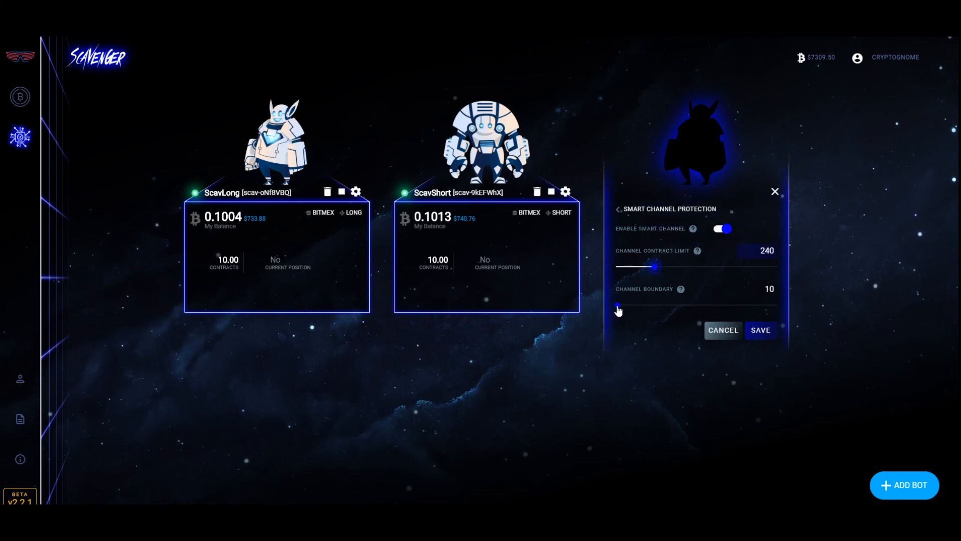
# Adjust the channel boundary down to 48 and save the smart channel protection settings.
pyautogui.moveTo(618, 307); pyautogui.dragTo(632, 308)
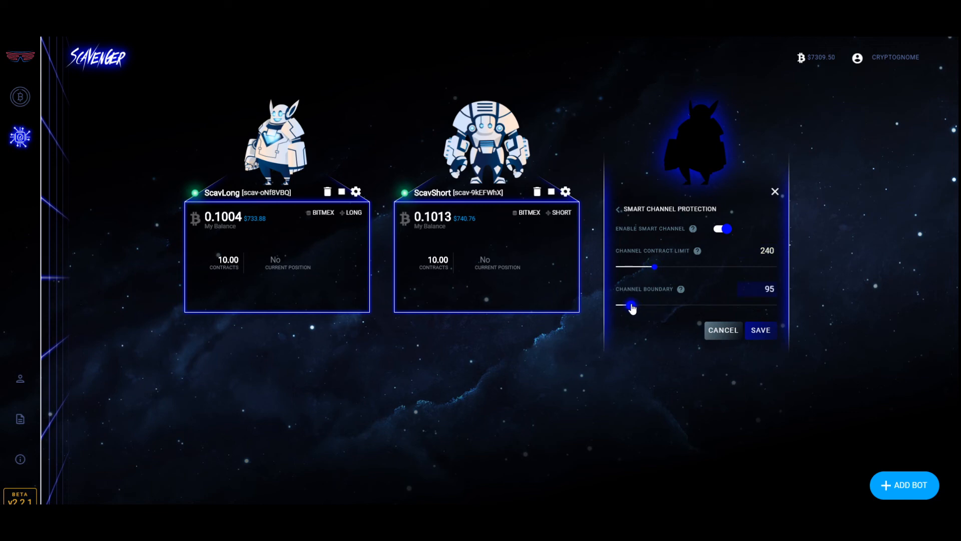
pyautogui.moveTo(652, 306); pyautogui.dragTo(627, 305)
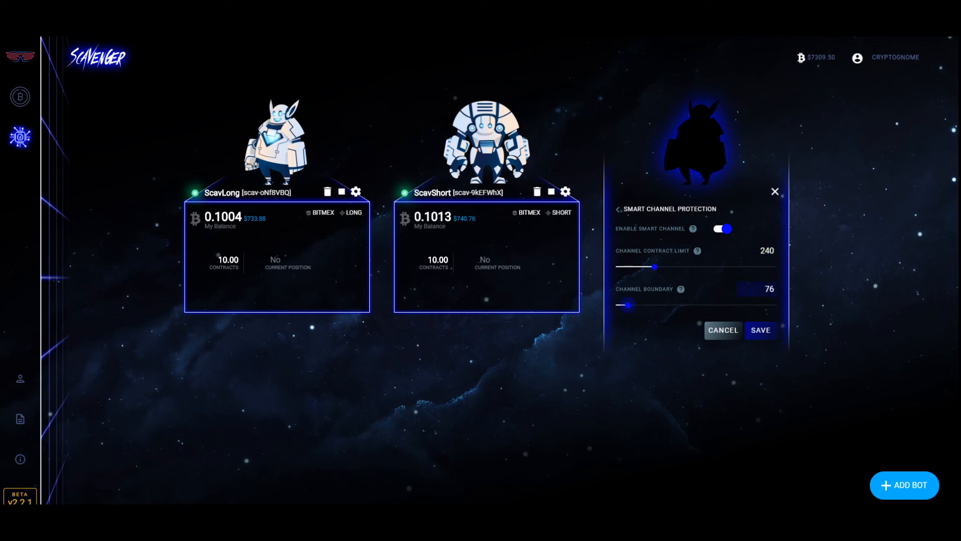
pyautogui.moveTo(852, 274)
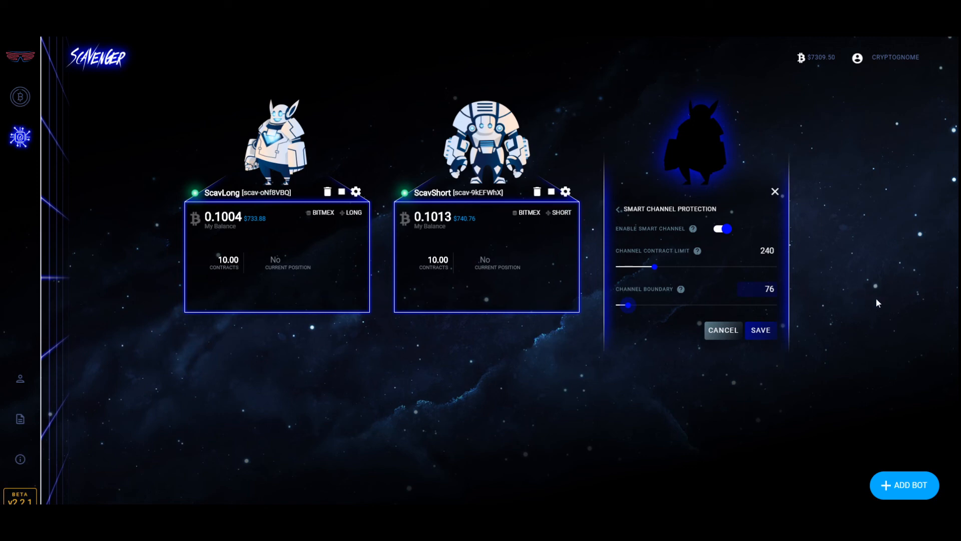
pyautogui.moveTo(632, 381)
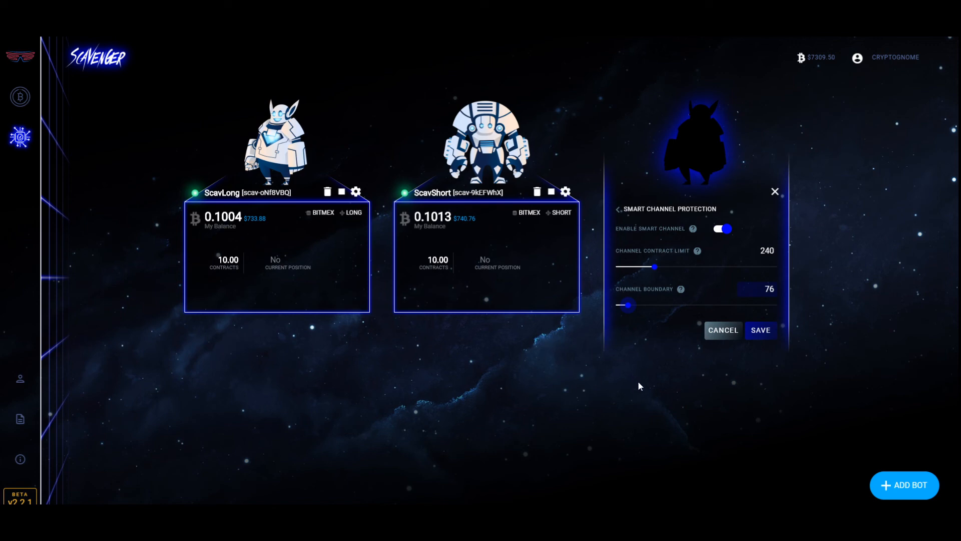
pyautogui.moveTo(654, 305); pyautogui.dragTo(625, 305)
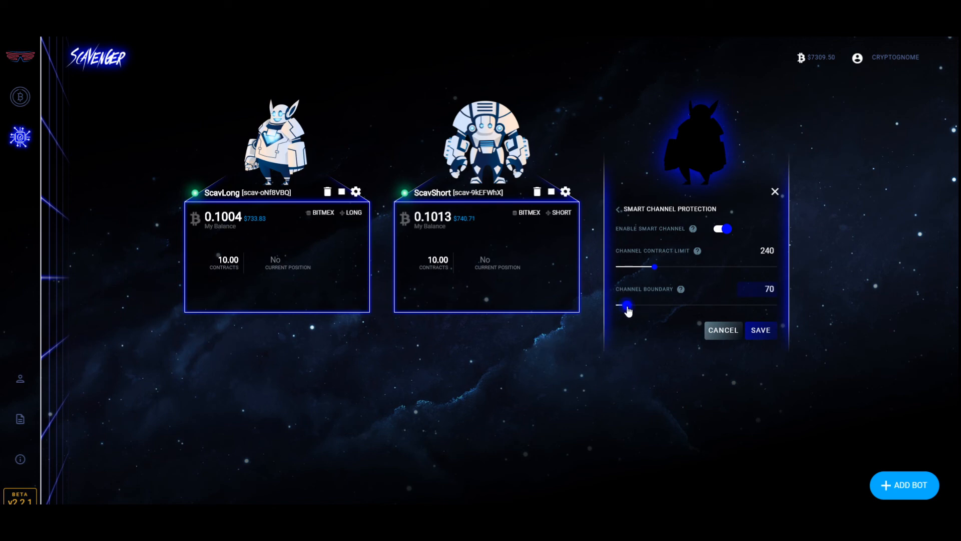
pyautogui.moveTo(627, 304); pyautogui.dragTo(621, 304)
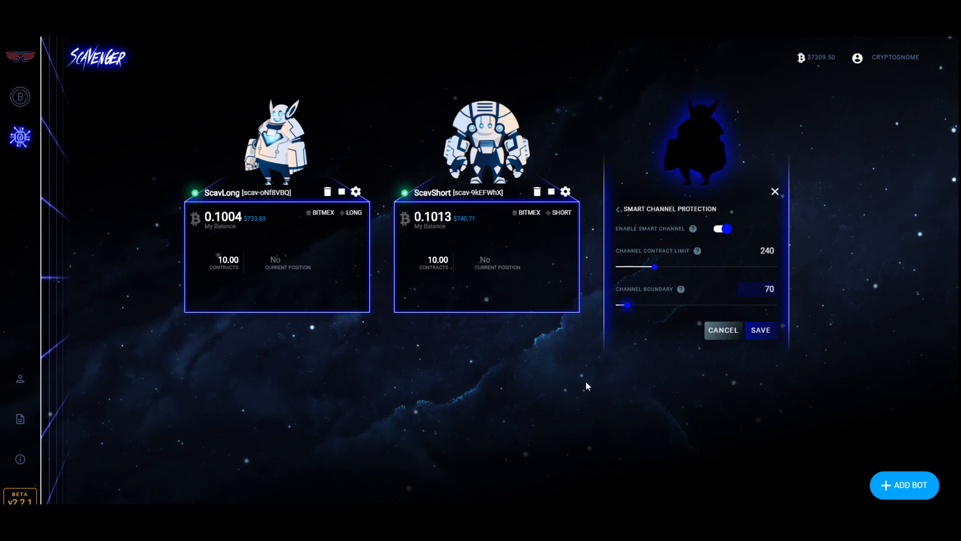
pyautogui.moveTo(674, 302)
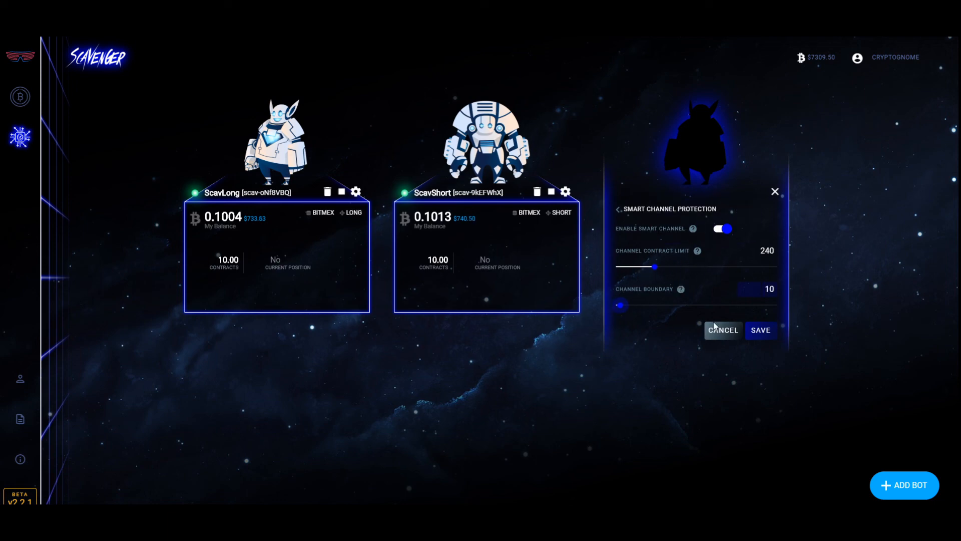
pyautogui.moveTo(621, 304); pyautogui.dragTo(622, 304)
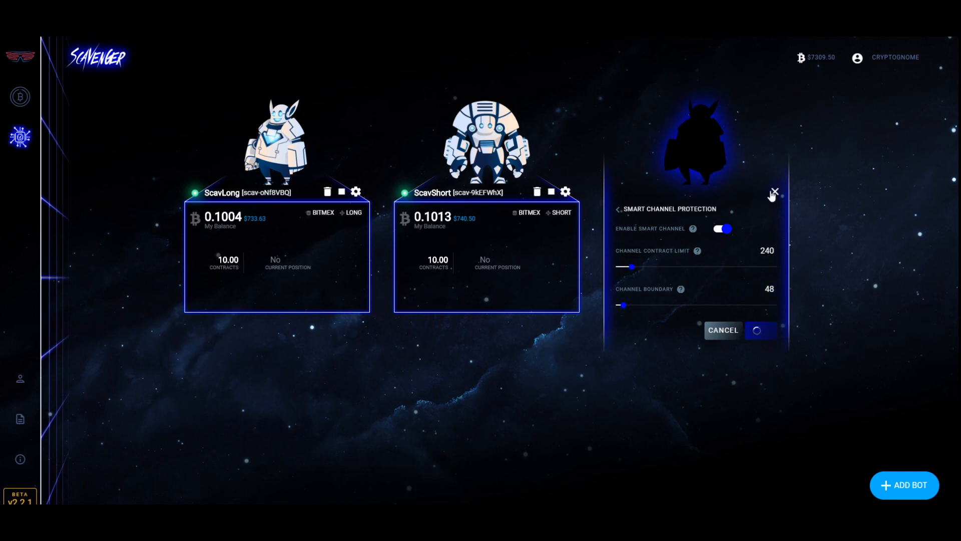
pyautogui.click(759, 329)
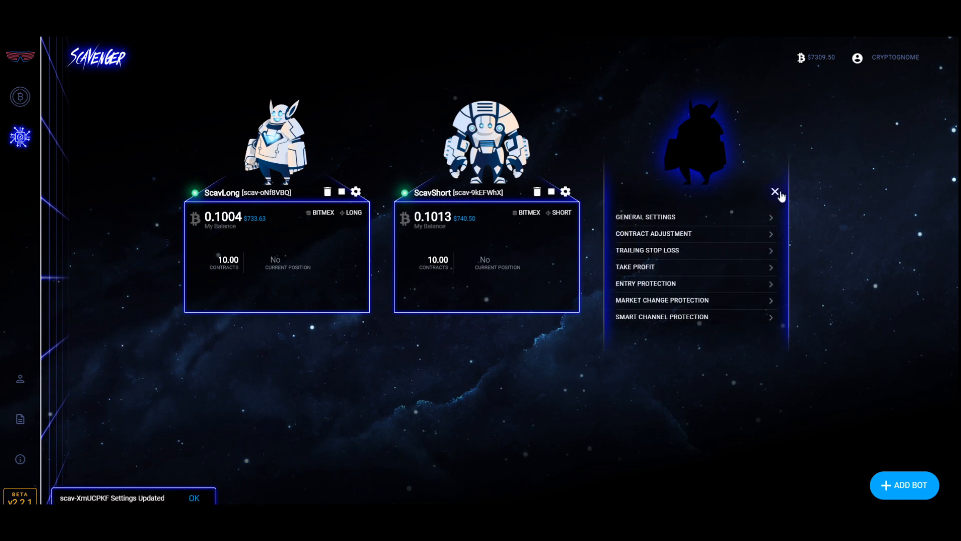
# Close the settings panel and start the Scrappy bot, confirming the start.
pyautogui.click(775, 192)
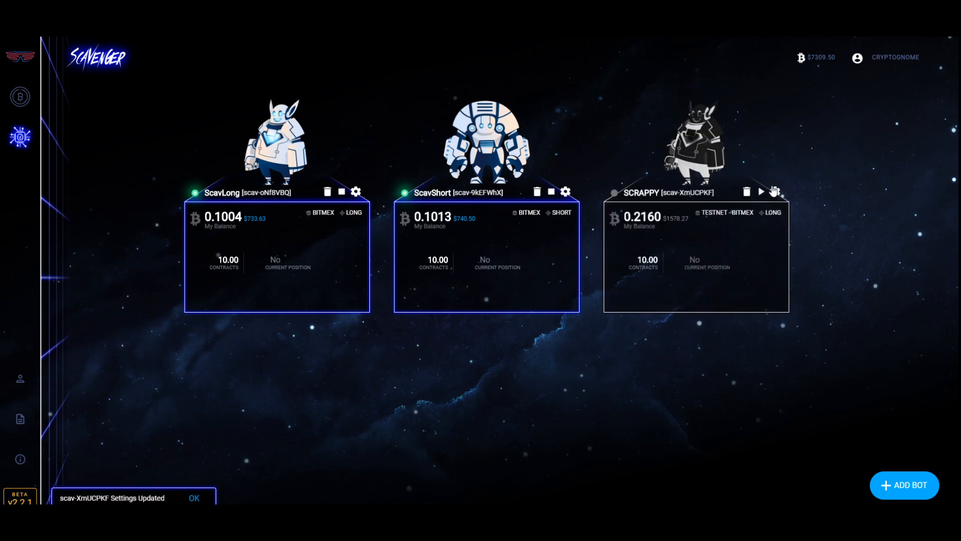
pyautogui.click(194, 498)
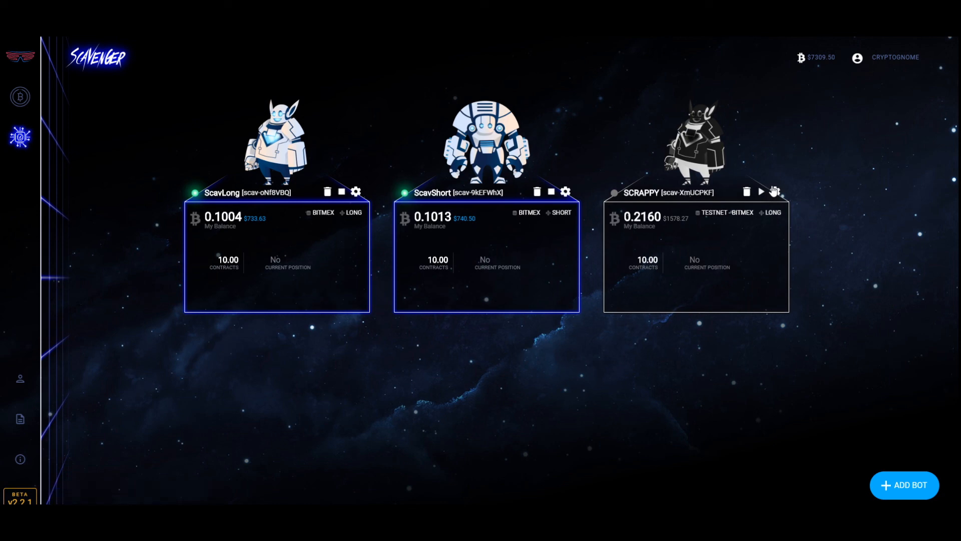
pyautogui.click(761, 192)
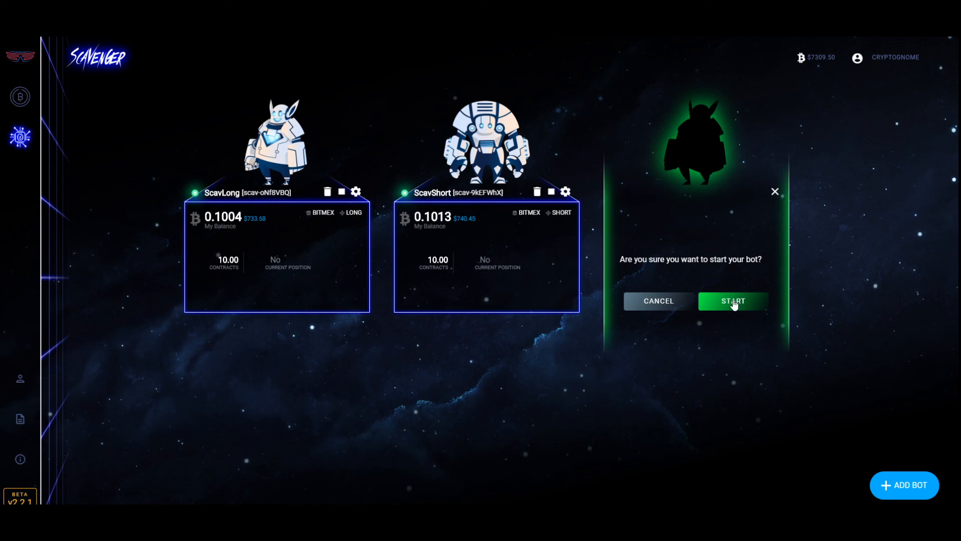
pyautogui.click(732, 301)
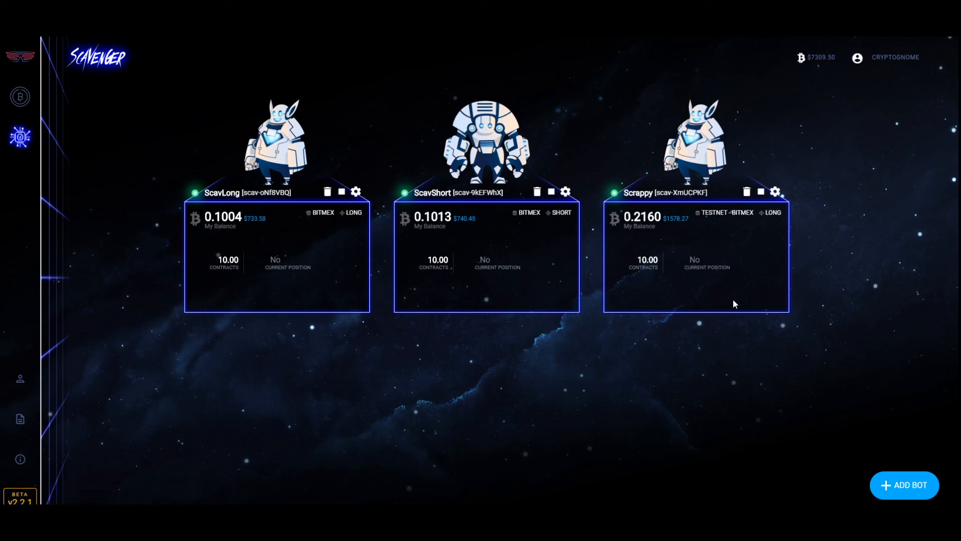
pyautogui.moveTo(20, 458)
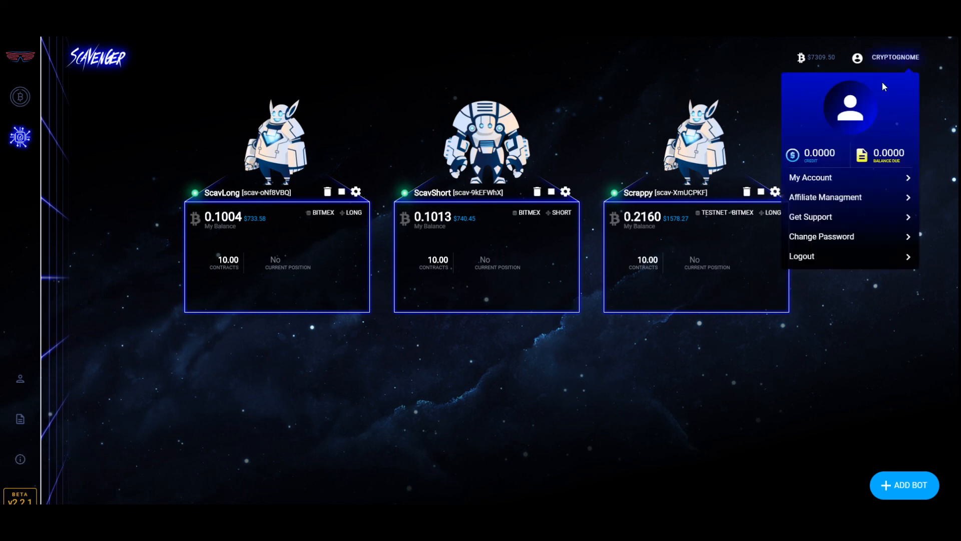
pyautogui.moveTo(809, 231)
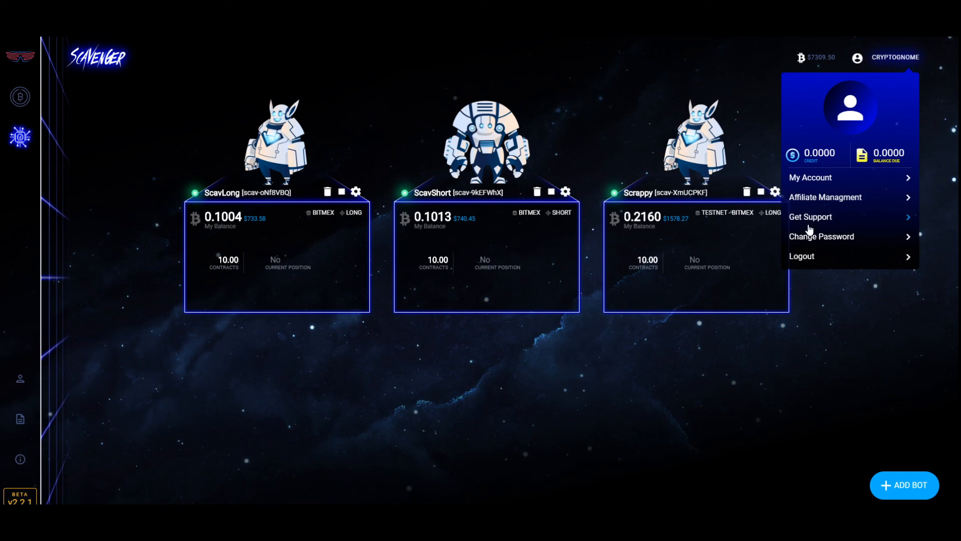